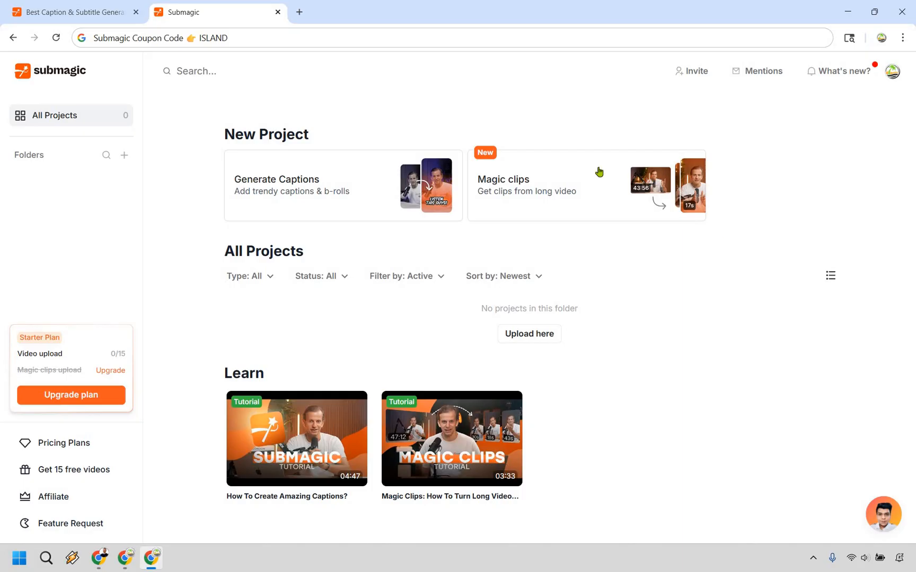
mouse_move(583, 81)
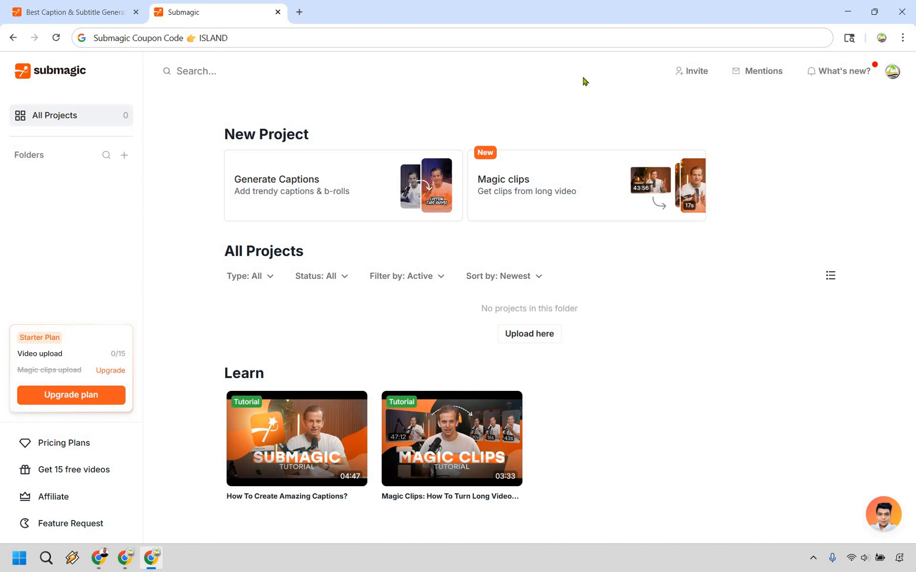
mouse_move(236, 189)
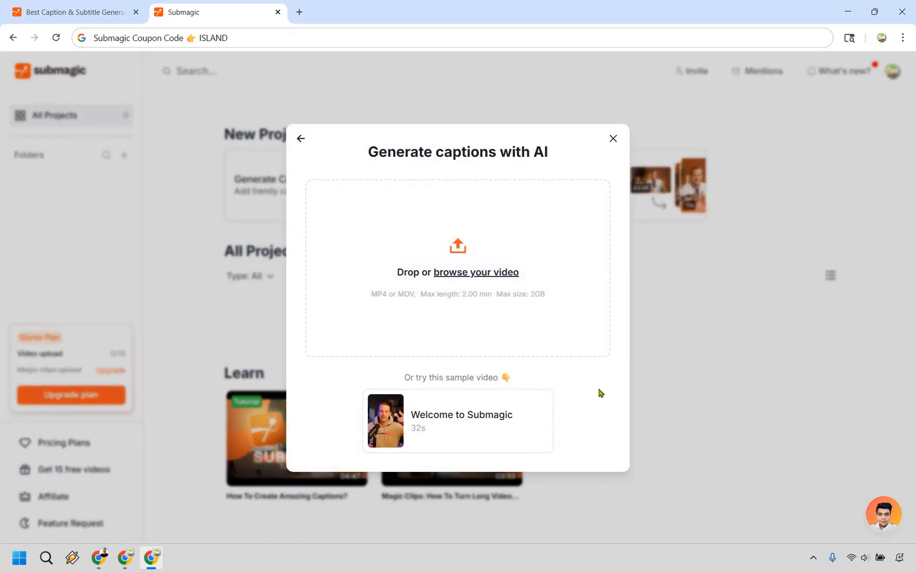
mouse_move(560, 366)
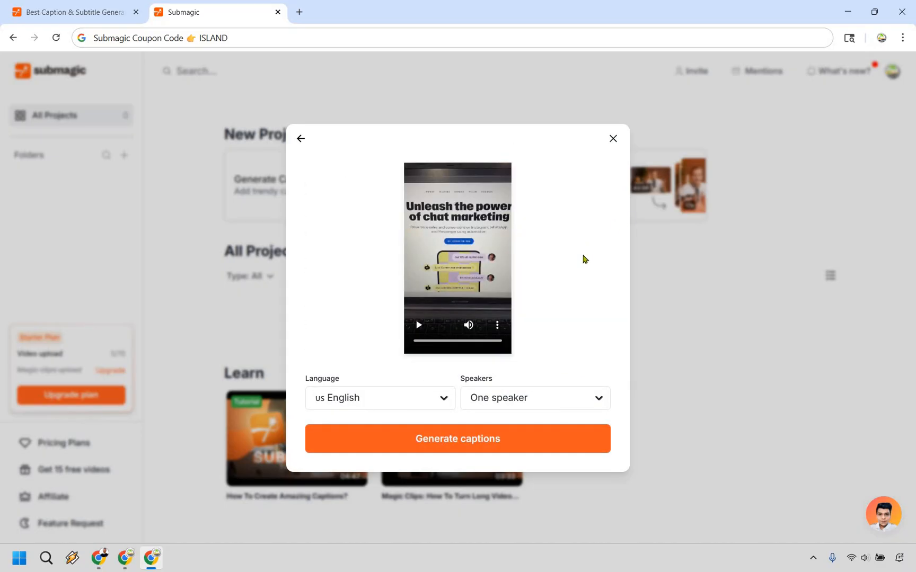
mouse_move(391, 405)
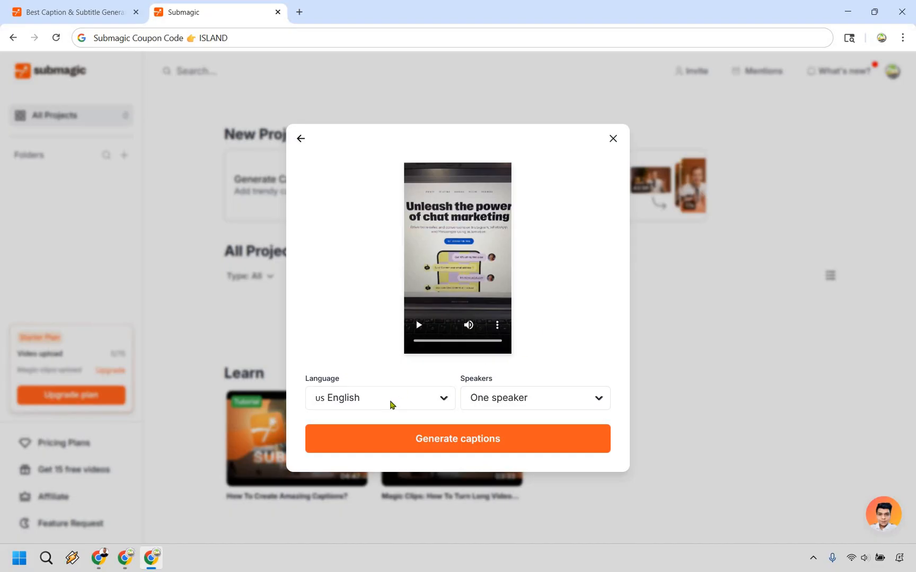
- Keep English as the transcription language and set Speakers to One speaker
left_click(378, 398)
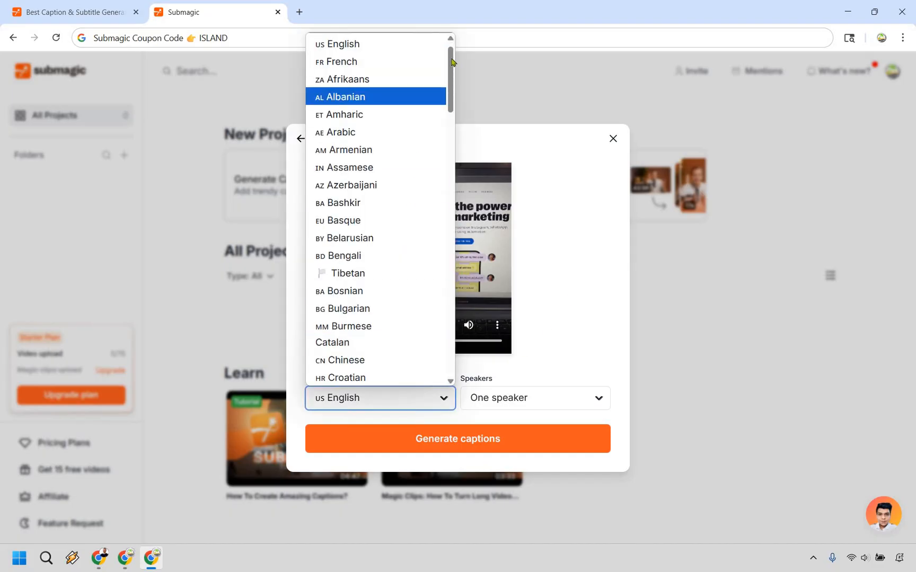
scroll("down", 3)
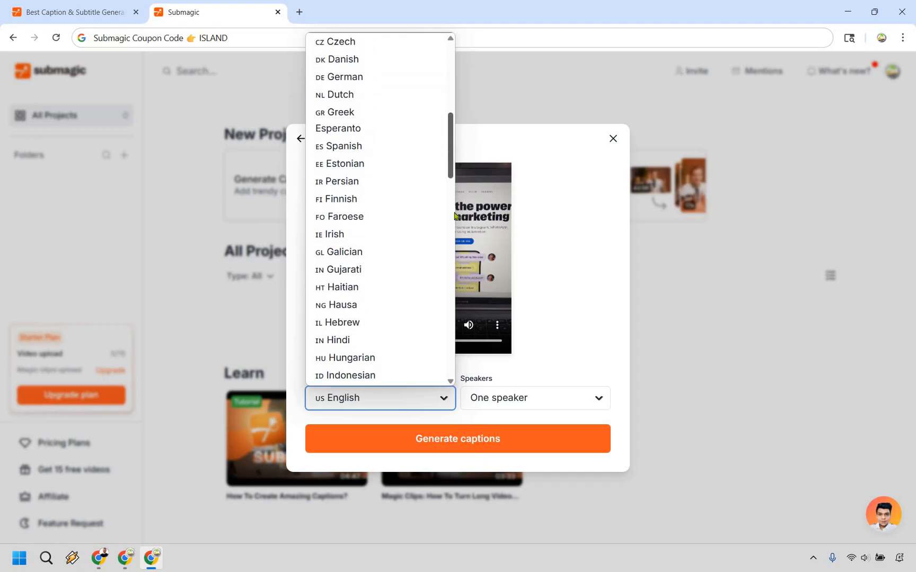
scroll("down", 3)
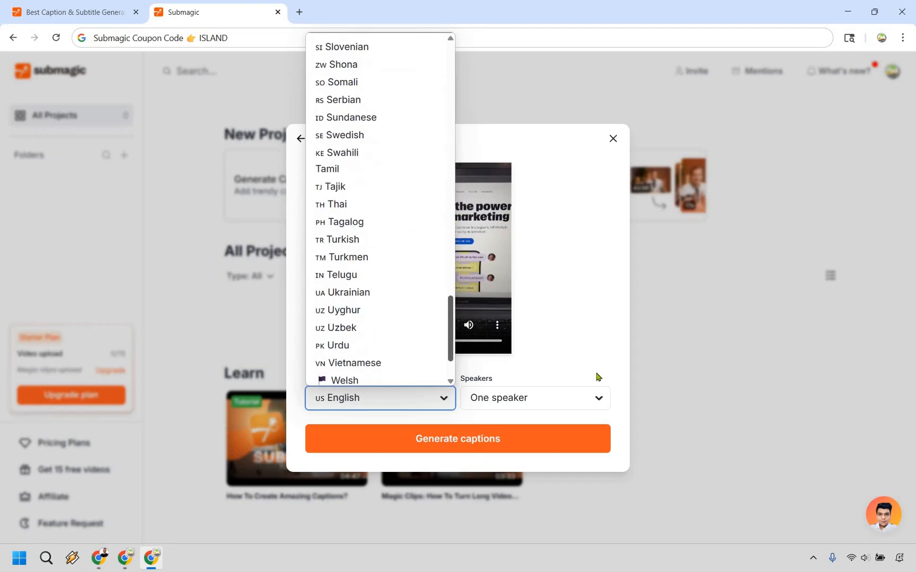
left_click(532, 397)
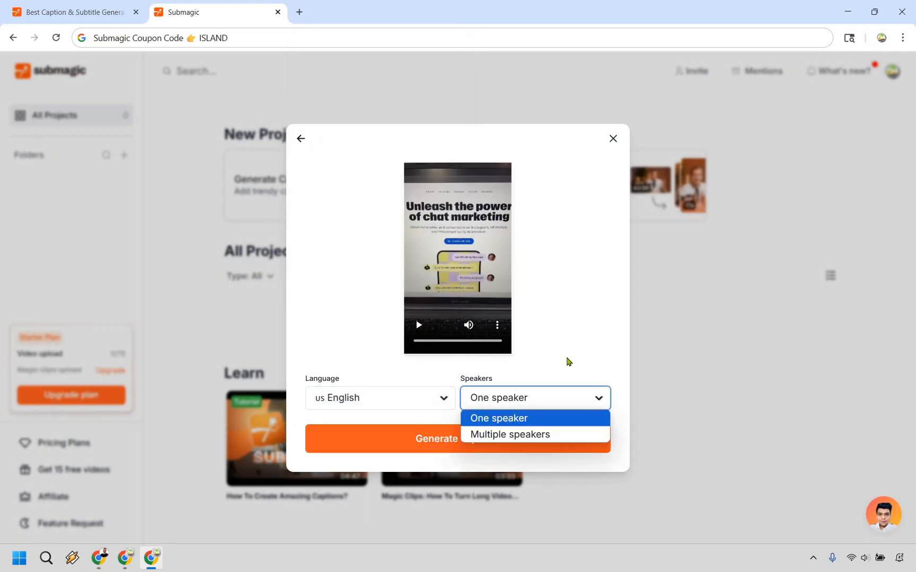
left_click(498, 418)
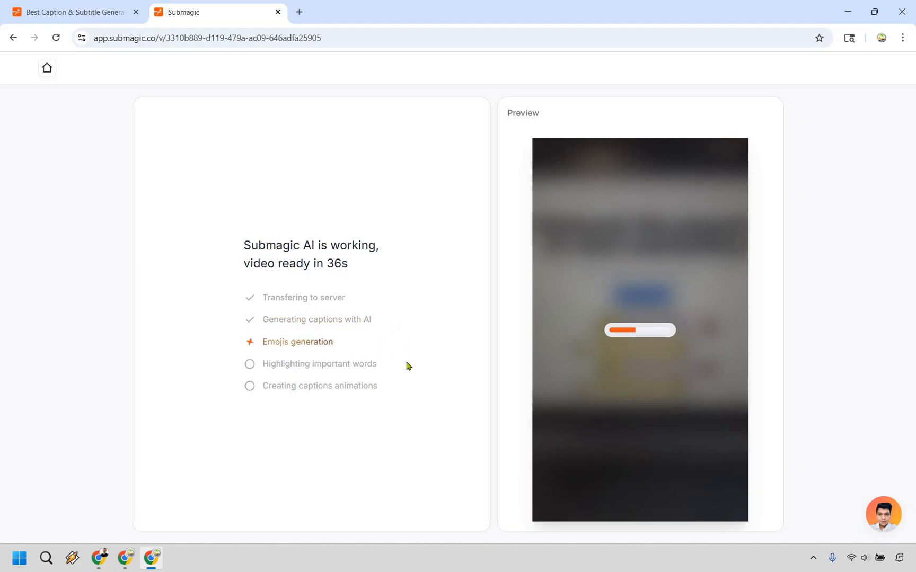
mouse_move(405, 389)
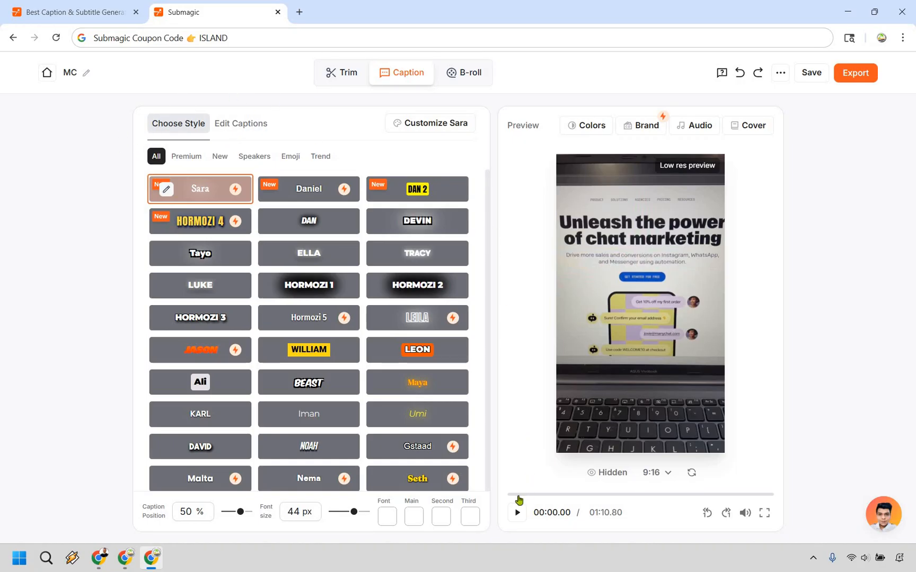
- Preview the video and try the Hormozi 2, Leon and Dan 2 caption styles
left_click(516, 512)
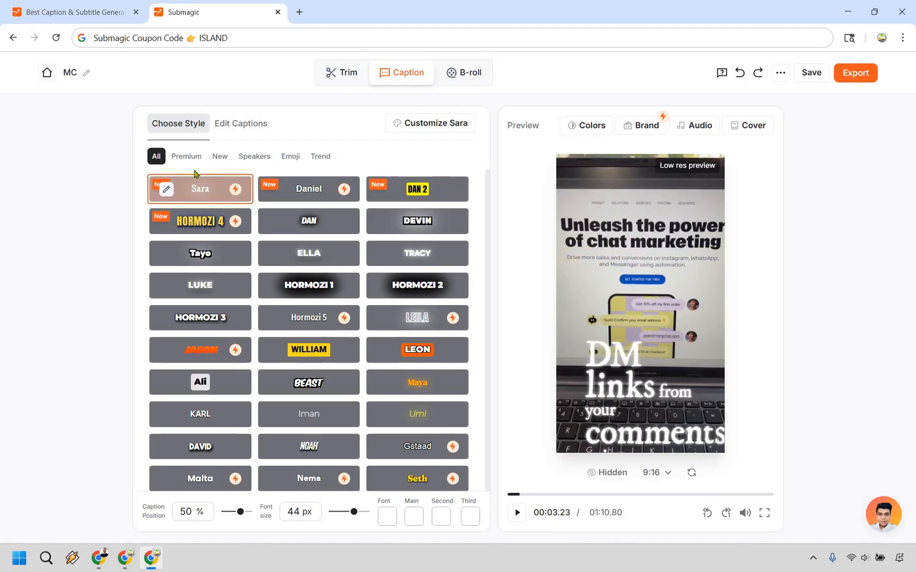
left_click(186, 156)
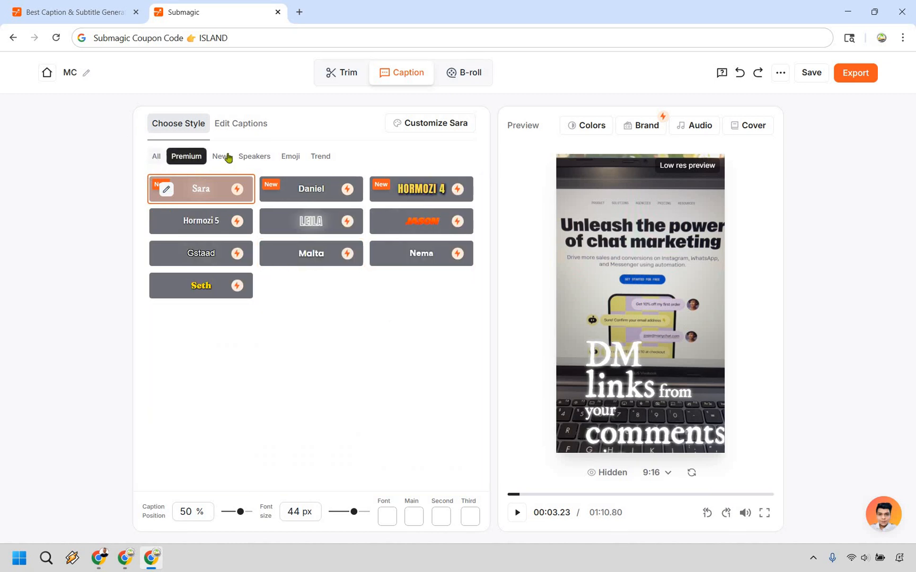
left_click(155, 156)
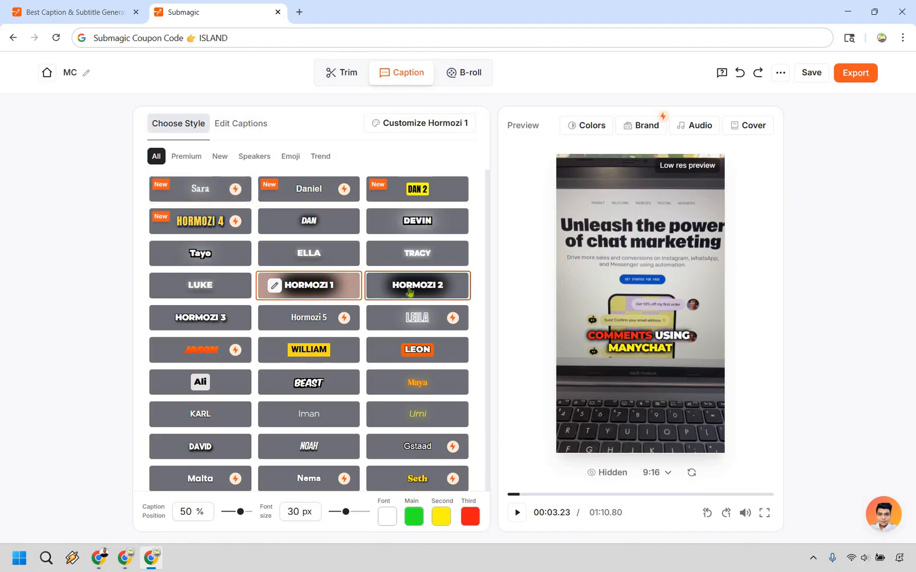
left_click(416, 285)
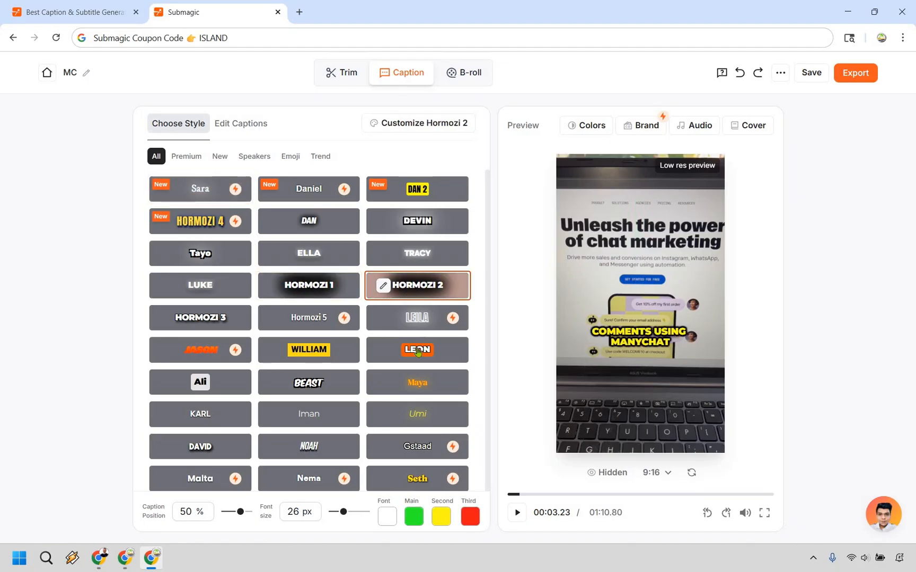
left_click(416, 349)
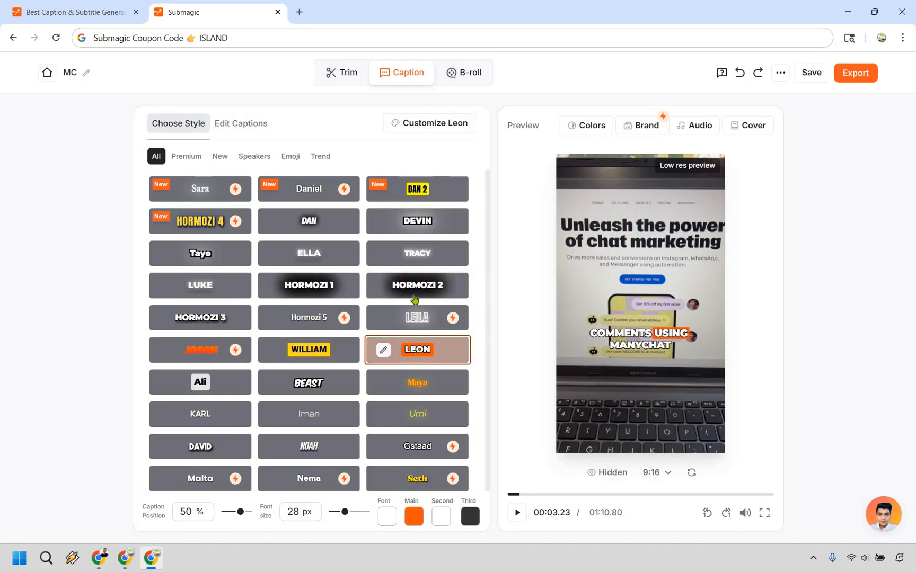
left_click(417, 189)
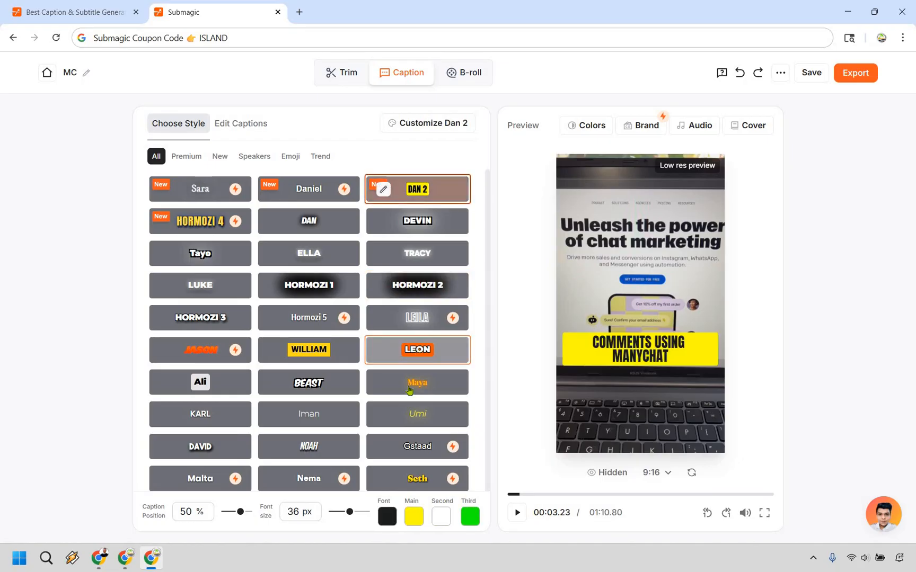
- Try the Beast, Leon and Hormozi 1 styles, then settle on Hormozi 2
left_click(308, 383)
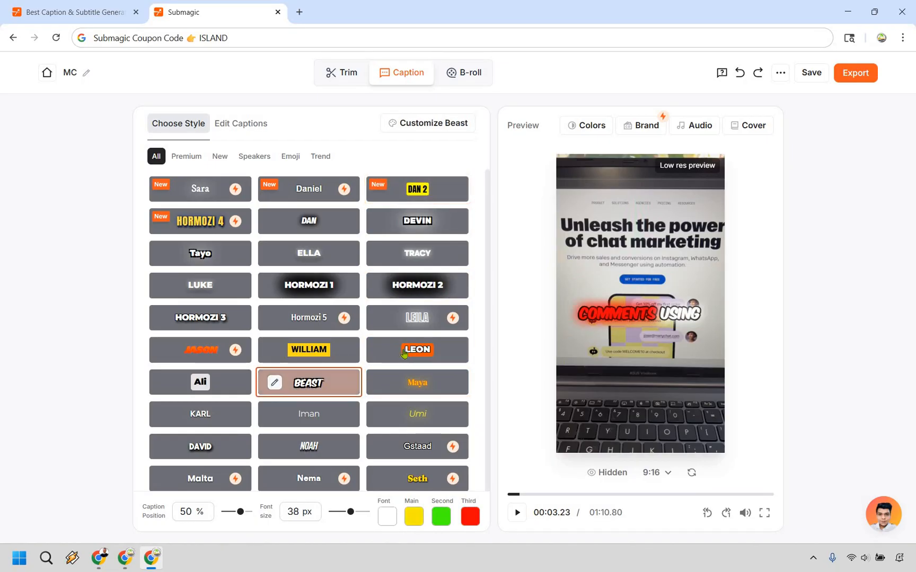
left_click(417, 349)
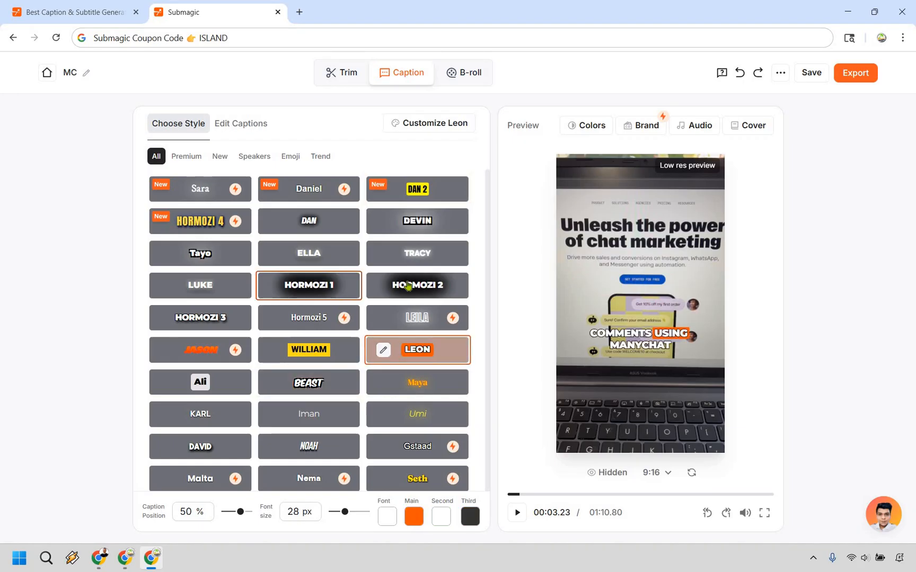
left_click(417, 286)
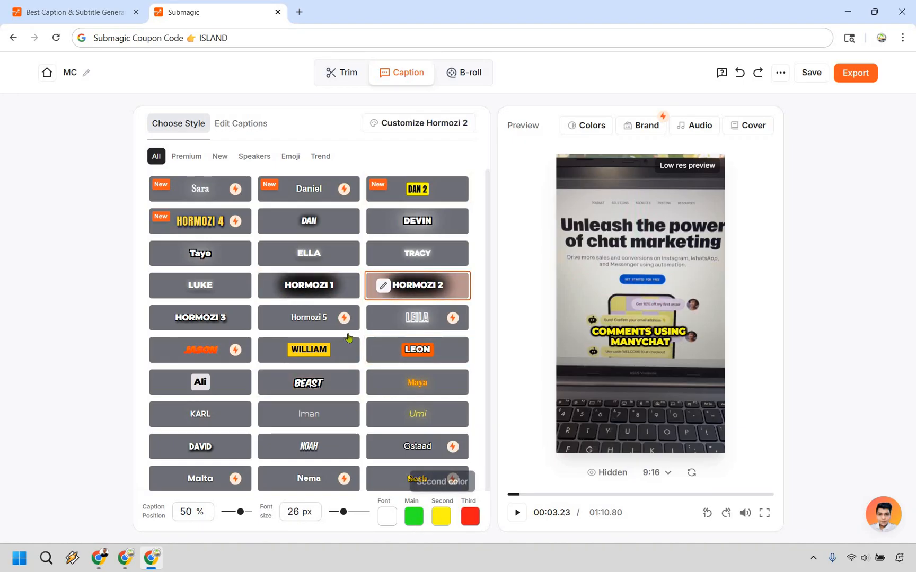
left_click(309, 286)
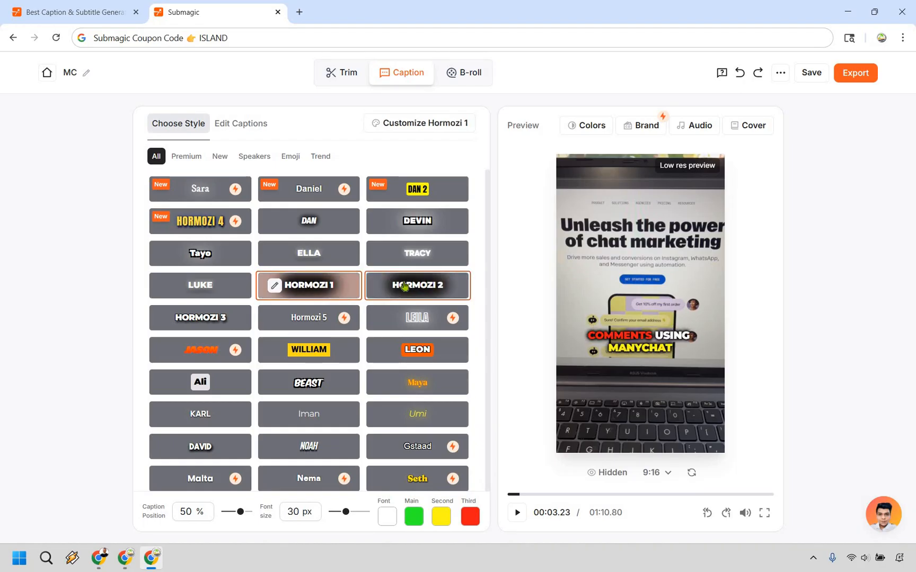
left_click(417, 285)
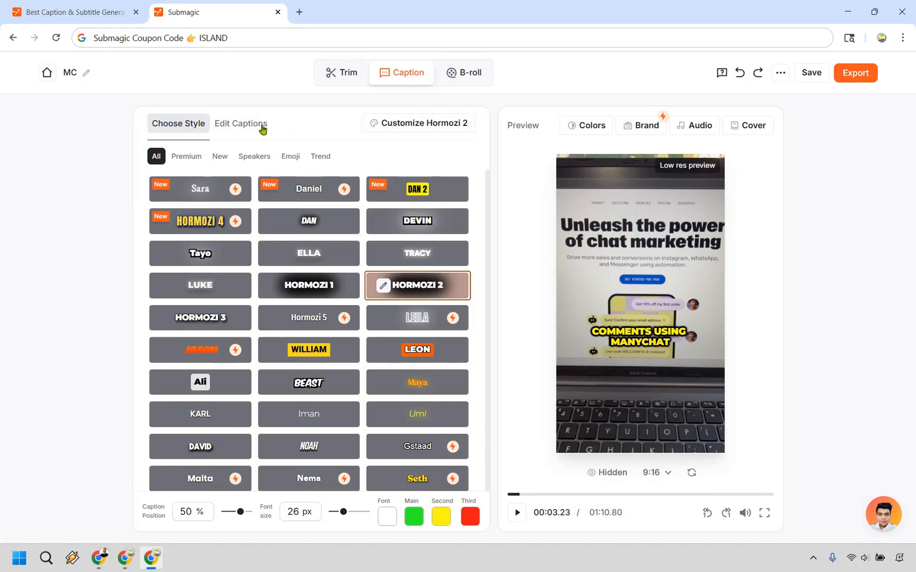
- Show the editable caption transcript and bring up the options for the word 'click'
left_click(240, 124)
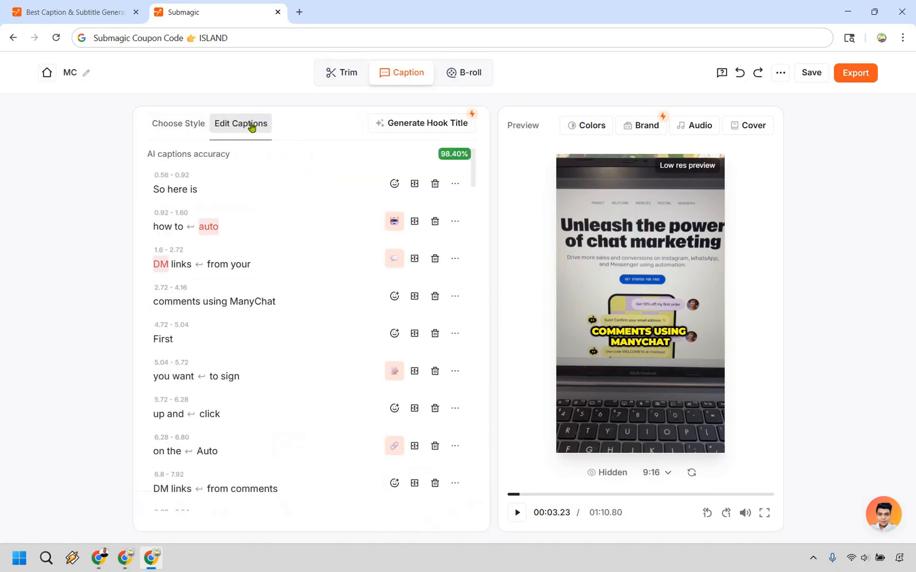
left_click(213, 301)
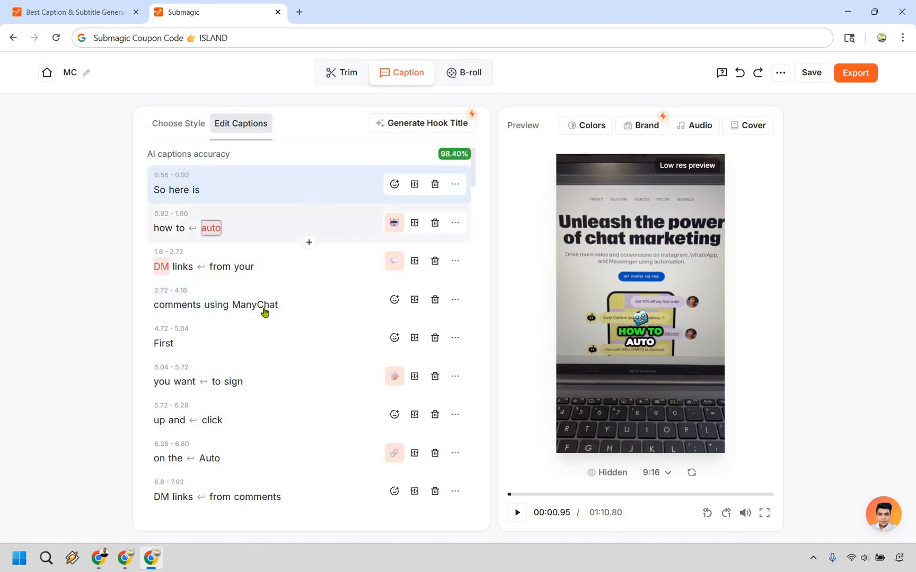
left_click(254, 304)
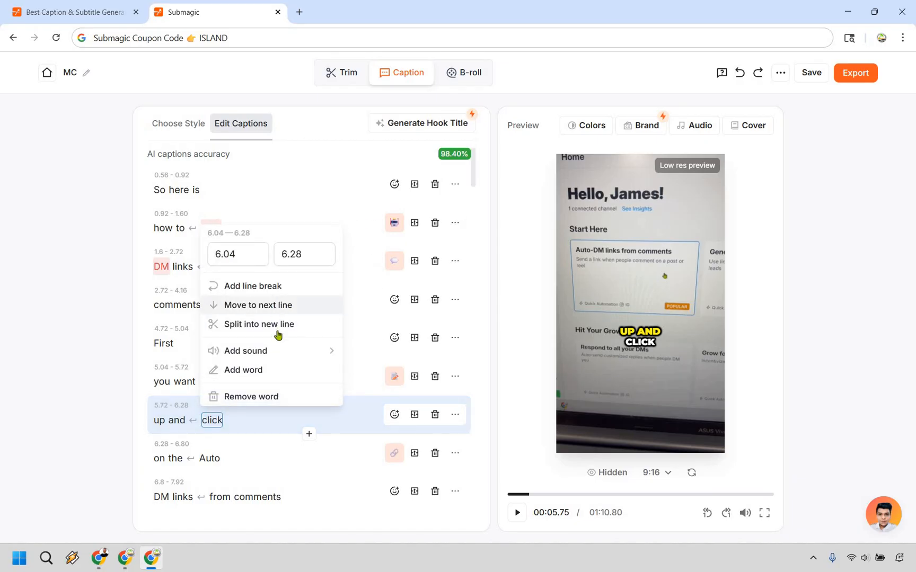
mouse_move(261, 305)
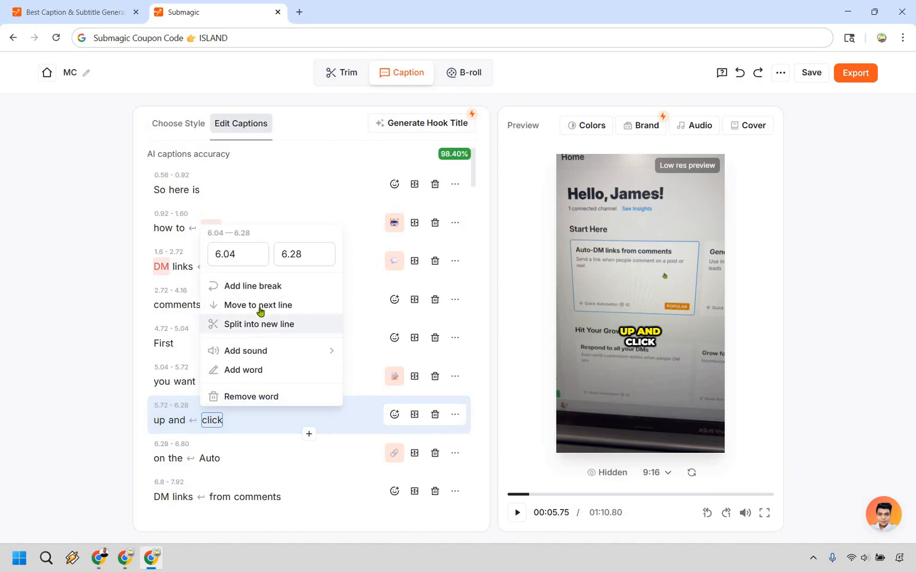
mouse_move(99, 300)
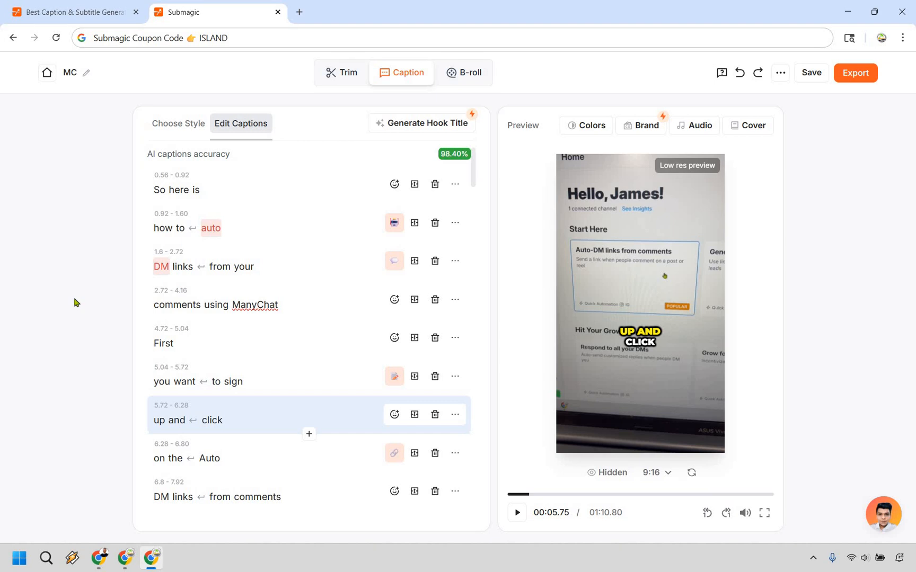
- Return to the caption style gallery with Hormozi 2 still applied
left_click(178, 123)
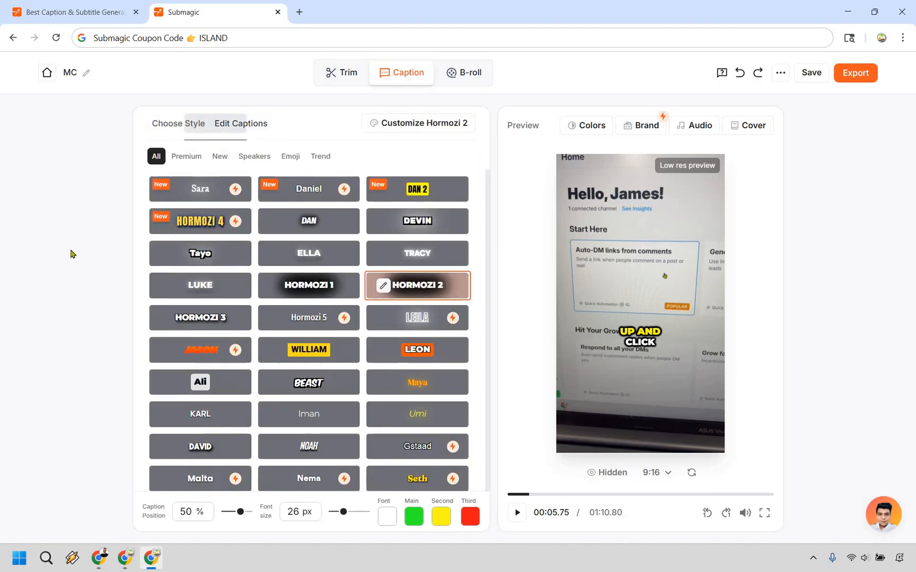
left_click(178, 123)
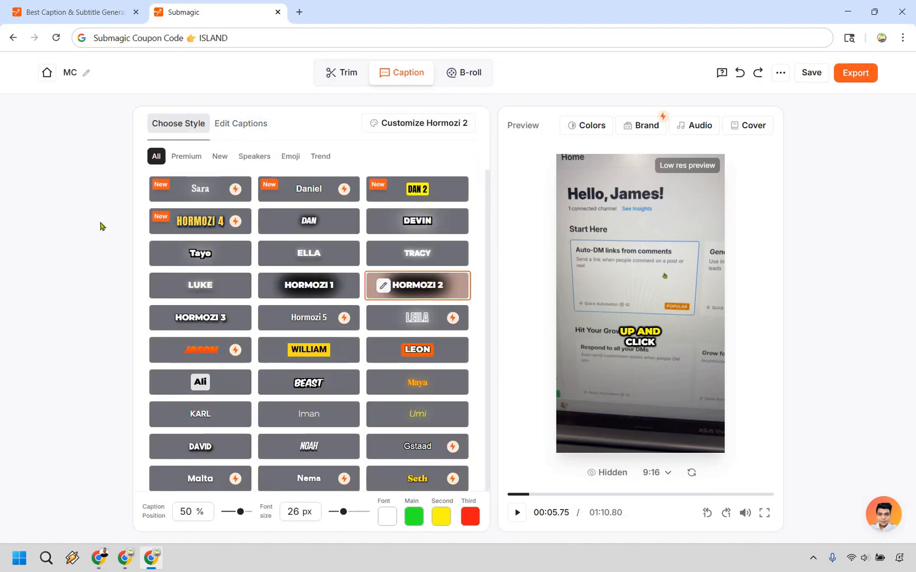
mouse_move(103, 223)
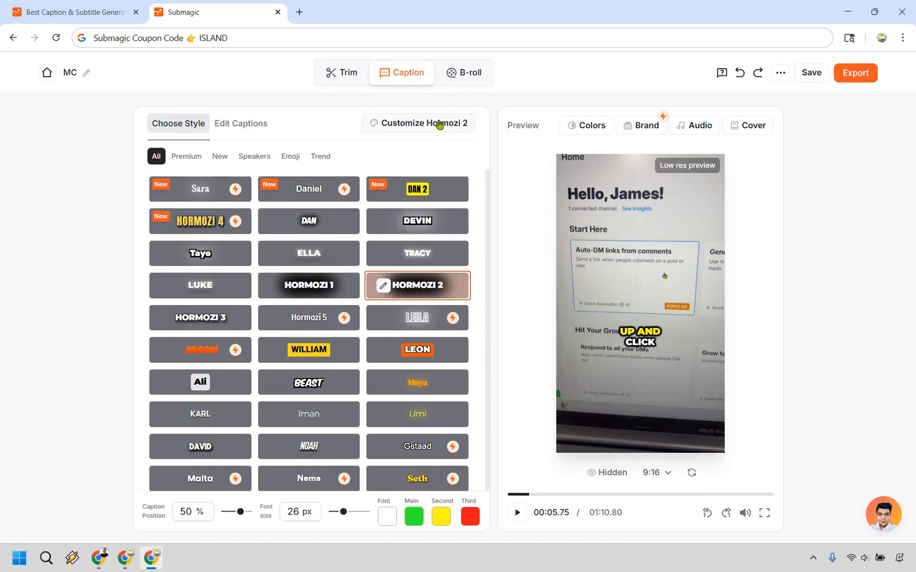
- Keep the caption font heavy and uppercase after trying medium weight and lowercase
left_click(418, 123)
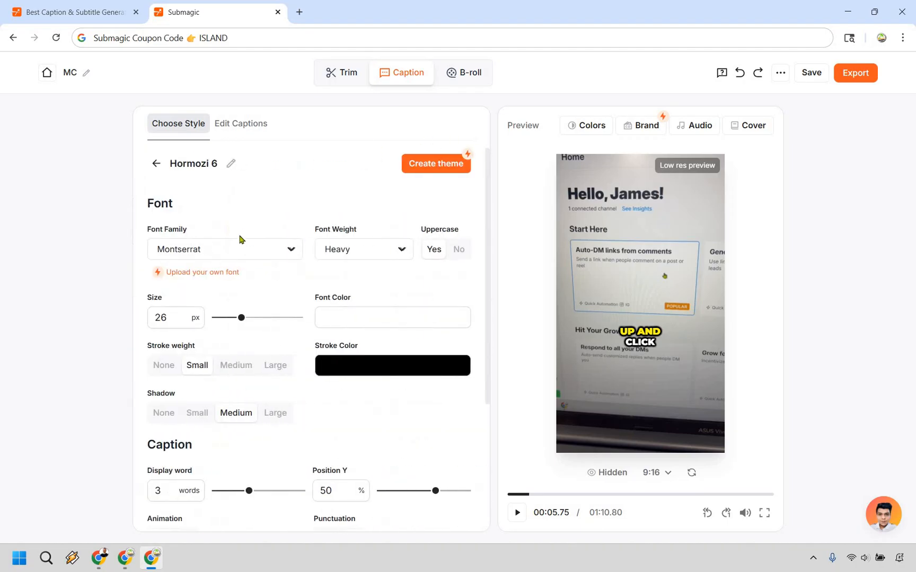
mouse_move(233, 263)
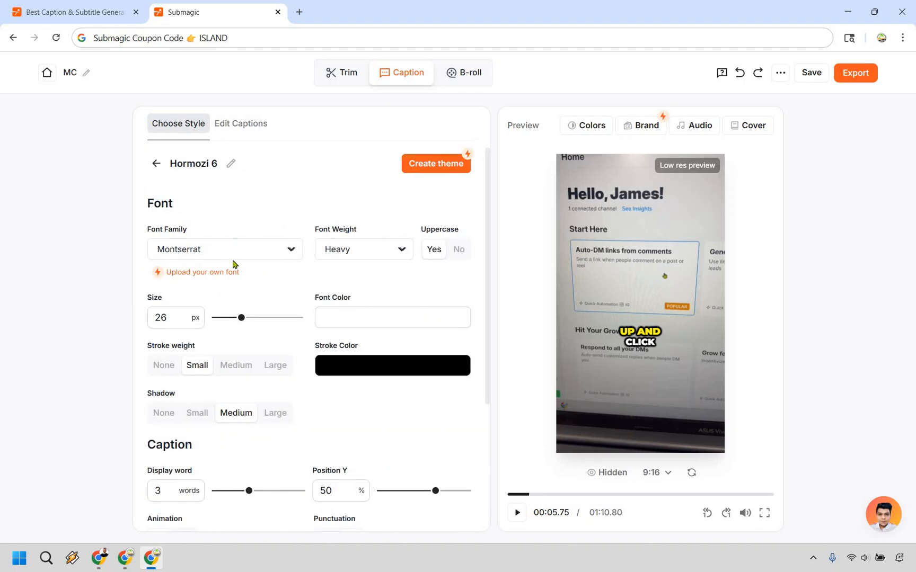
mouse_move(356, 259)
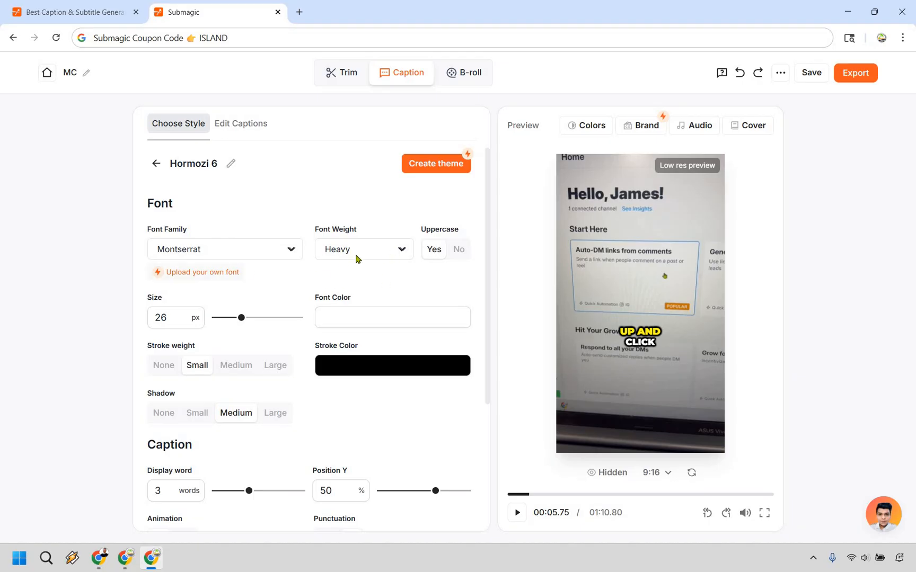
left_click(362, 249)
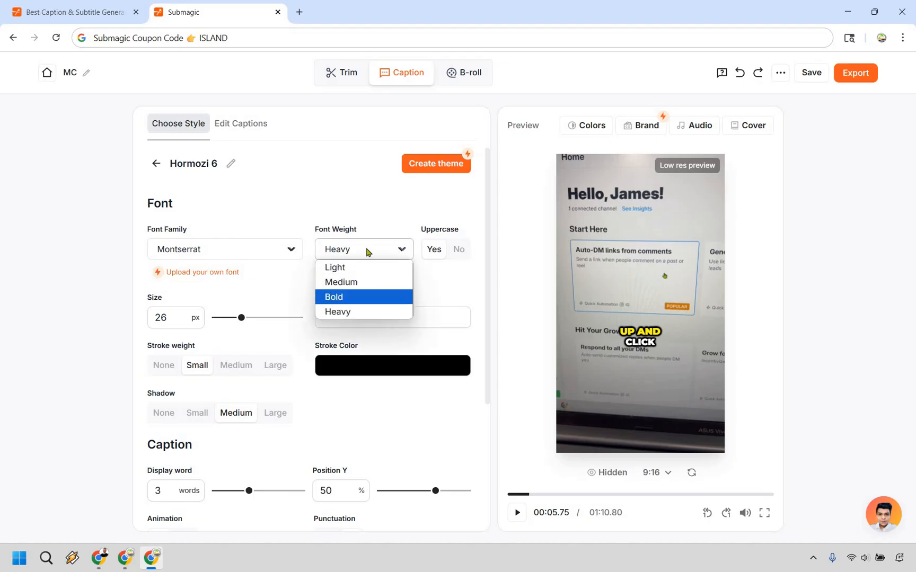
left_click(341, 282)
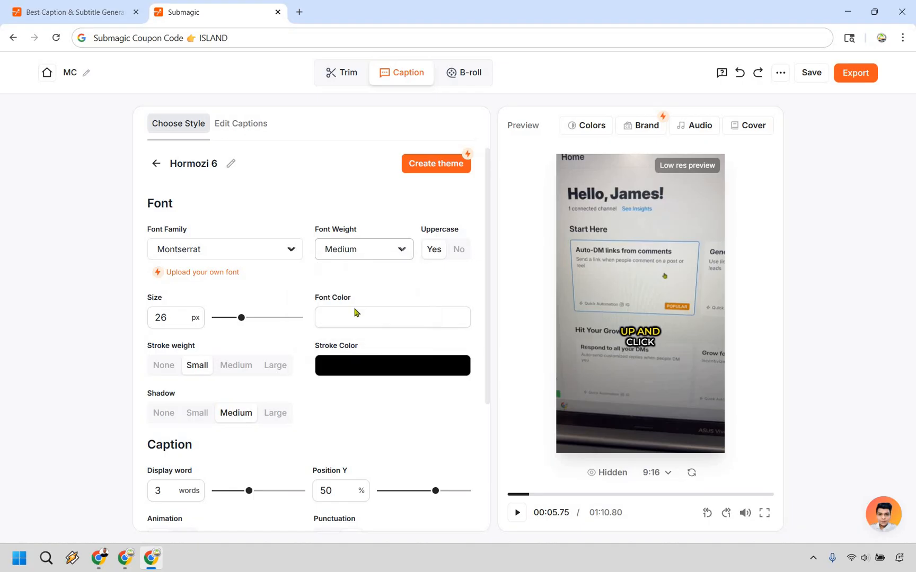
left_click(362, 249)
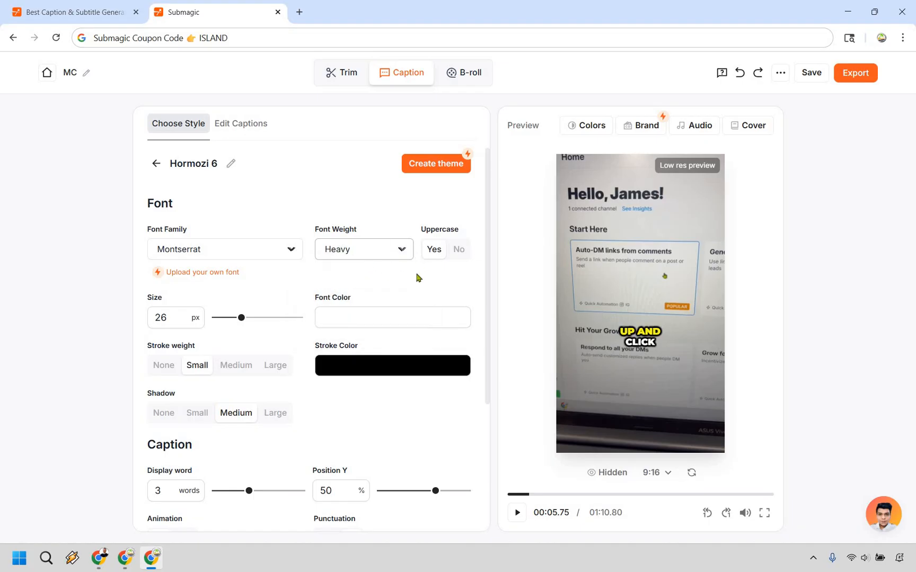
left_click(459, 250)
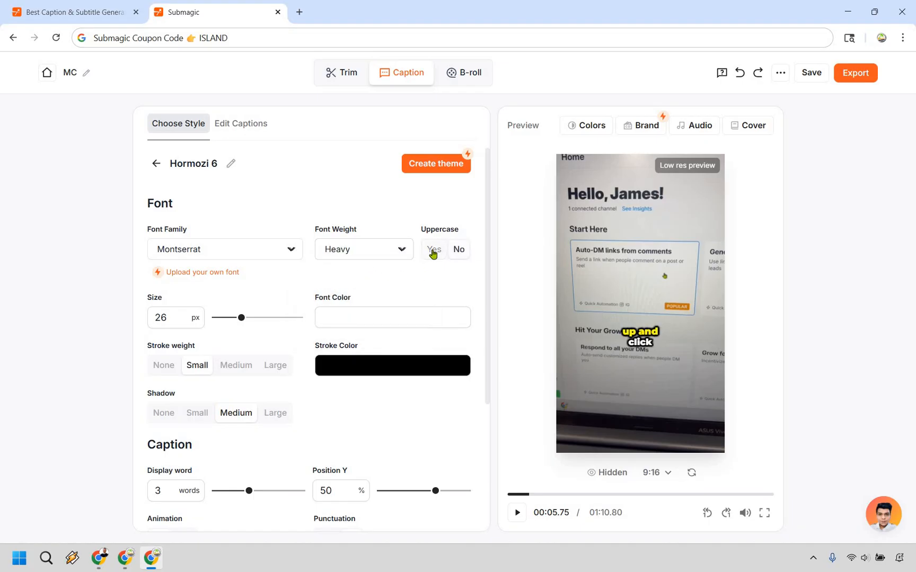
left_click(433, 250)
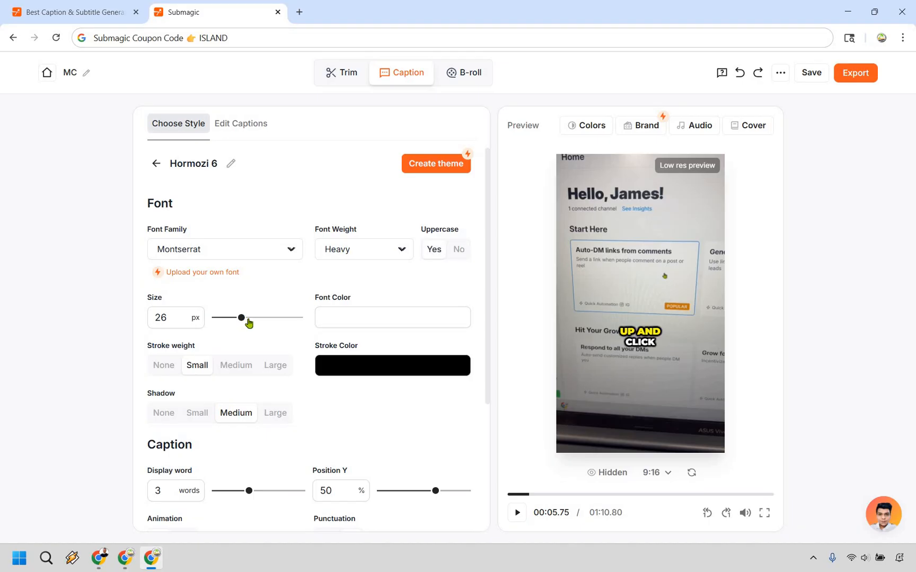
- Set caption size to 35 px, stroke weight to Large and vertical position to 63%
left_click_drag(241, 317, 250, 317)
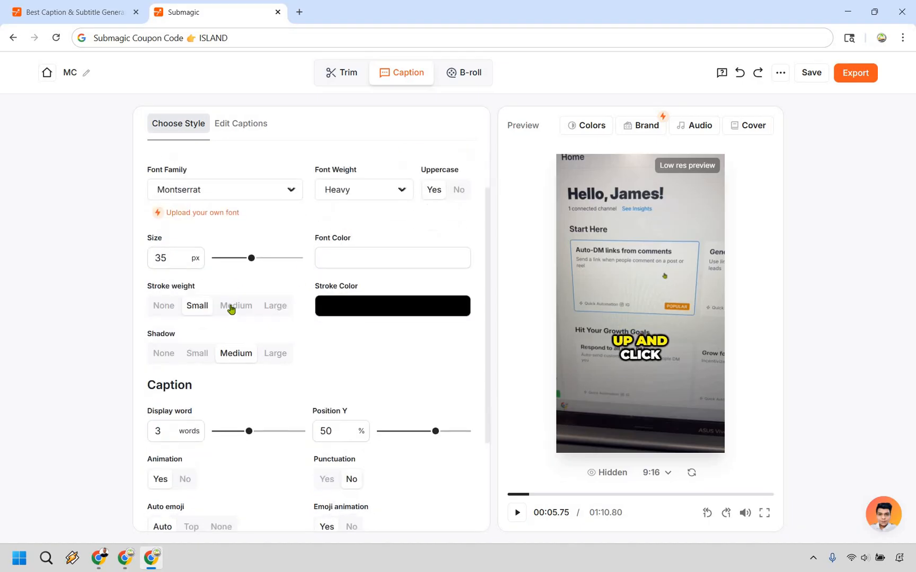
left_click(235, 305)
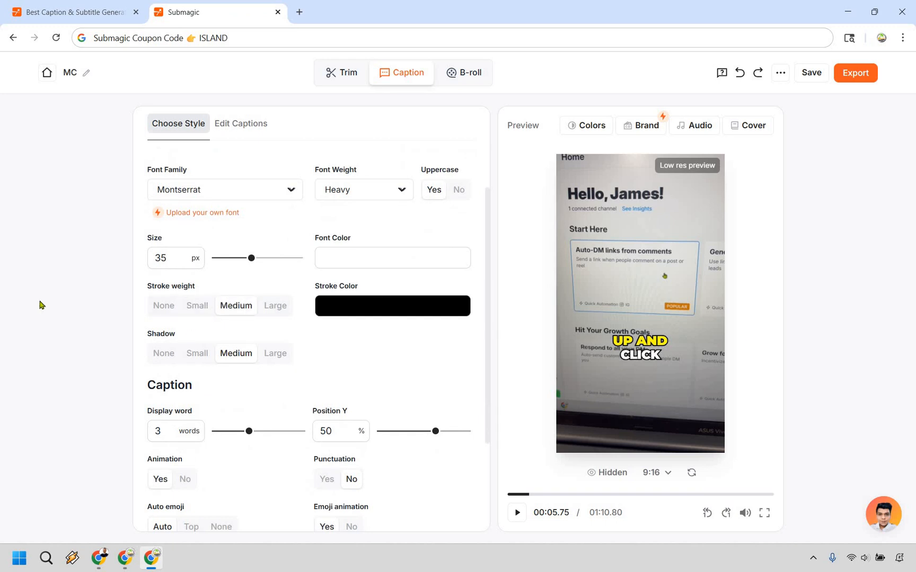
mouse_move(286, 313)
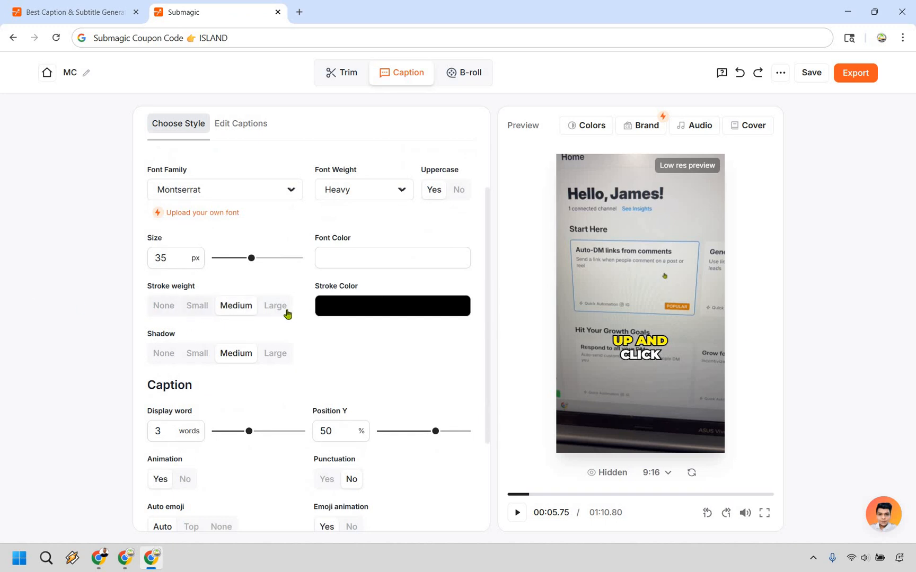
left_click(275, 306)
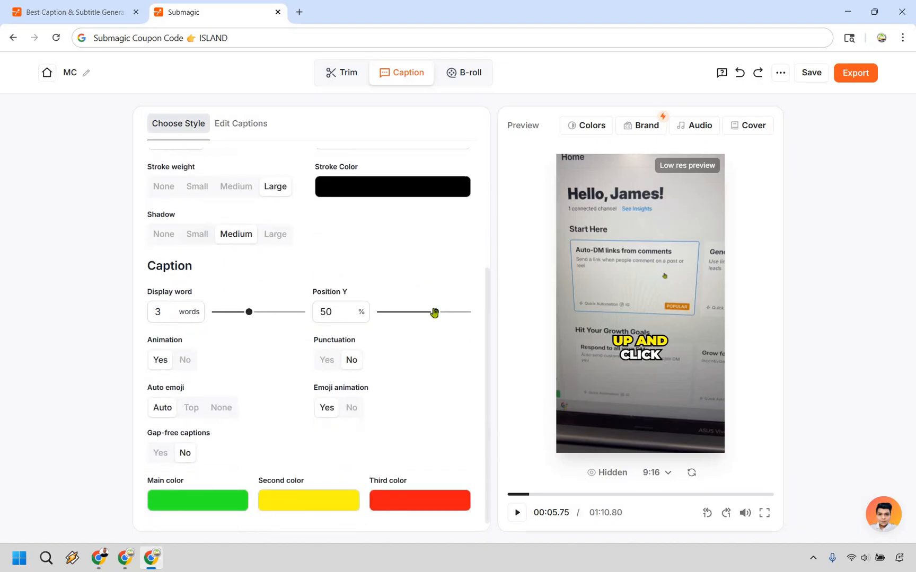
left_click_drag(434, 312, 433, 311)
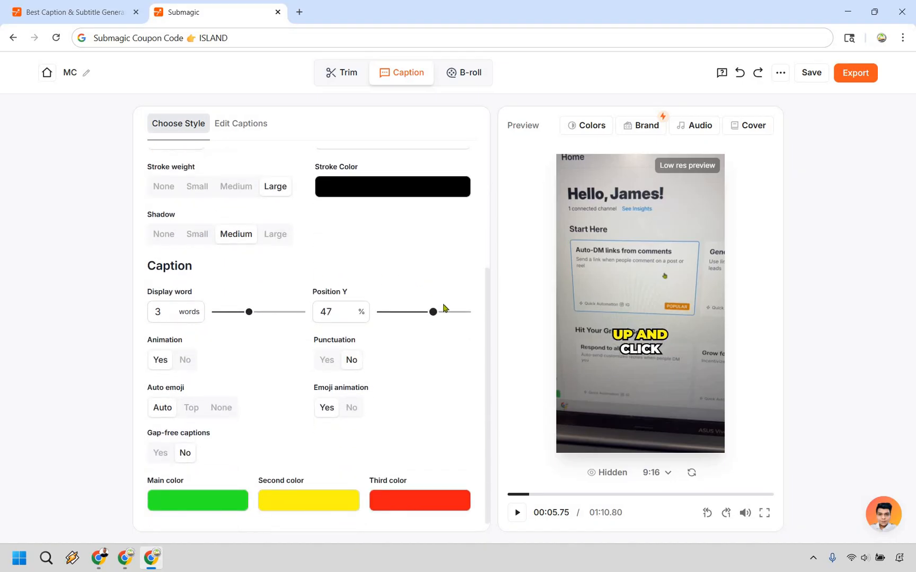
left_click_drag(433, 311, 450, 312)
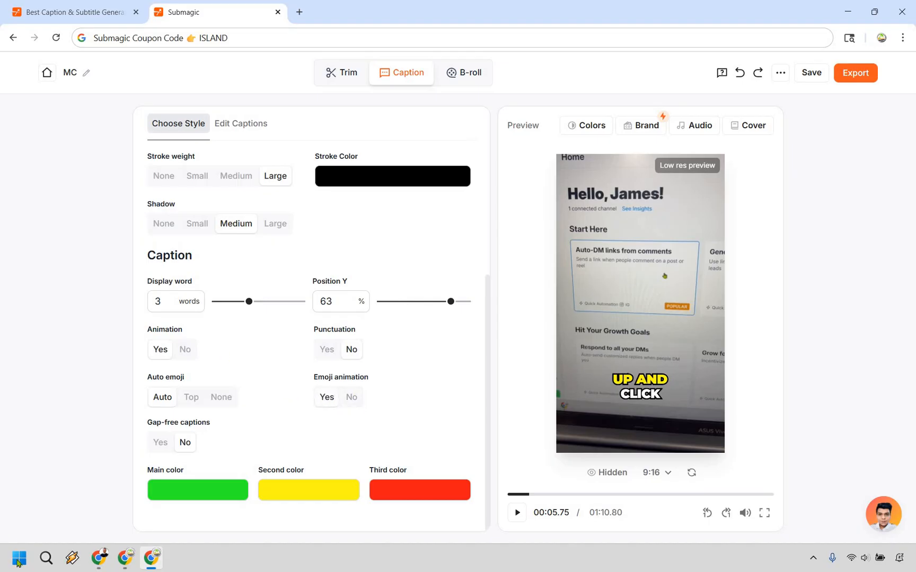
mouse_move(55, 386)
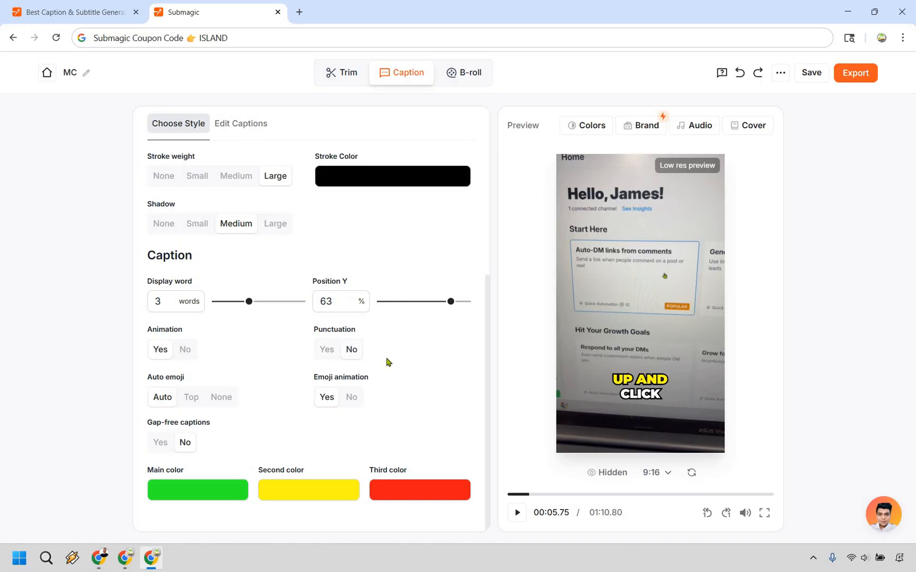
mouse_move(383, 383)
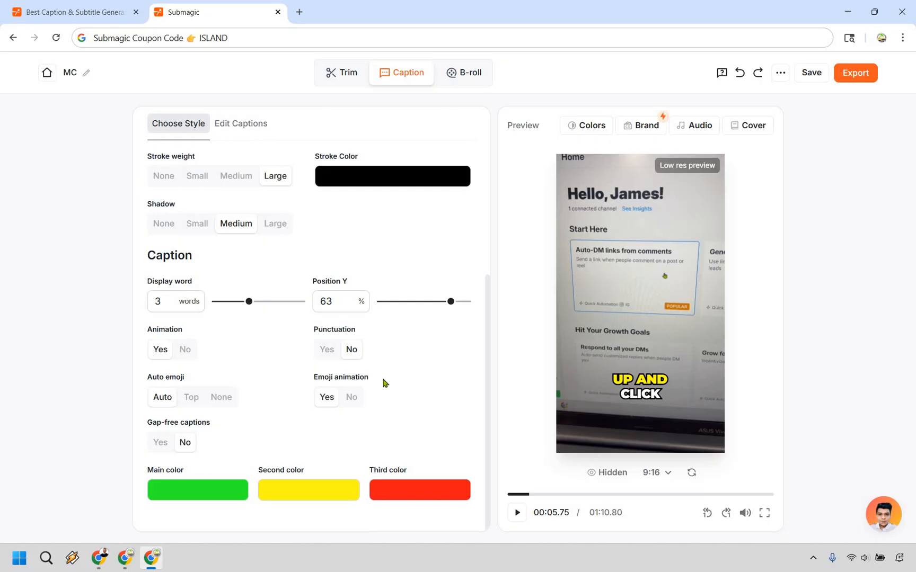
mouse_move(379, 387)
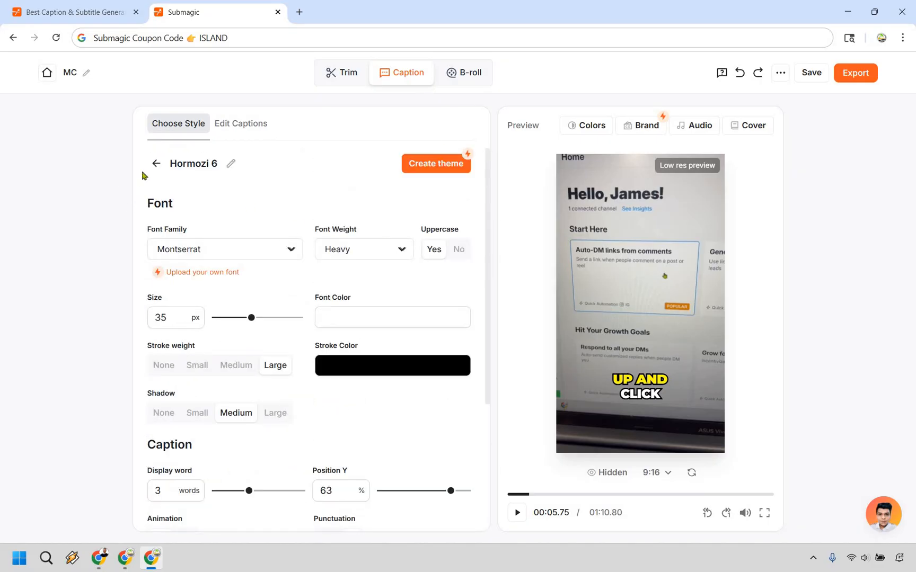
- Go back to the style list, test the Contrast slider and reset the colour filters to 100%
left_click(156, 164)
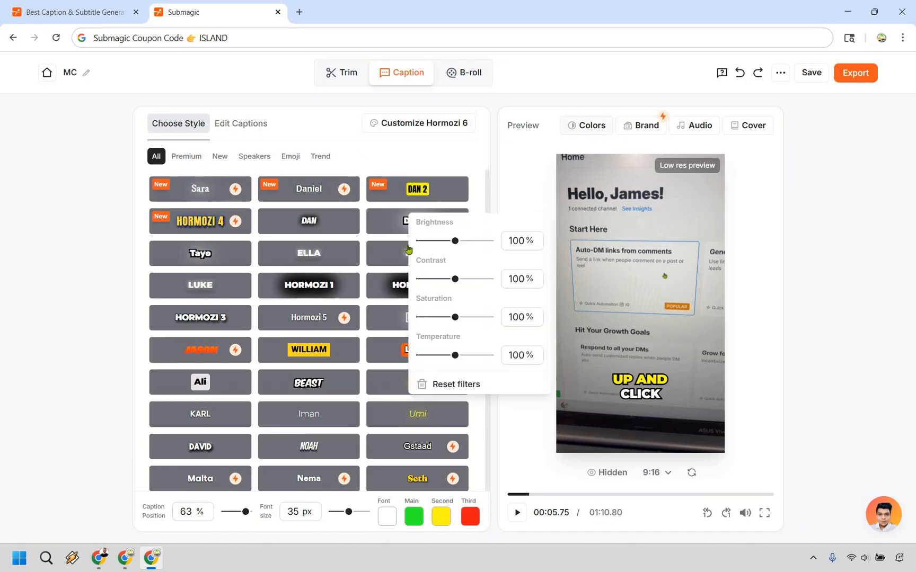
mouse_move(461, 315)
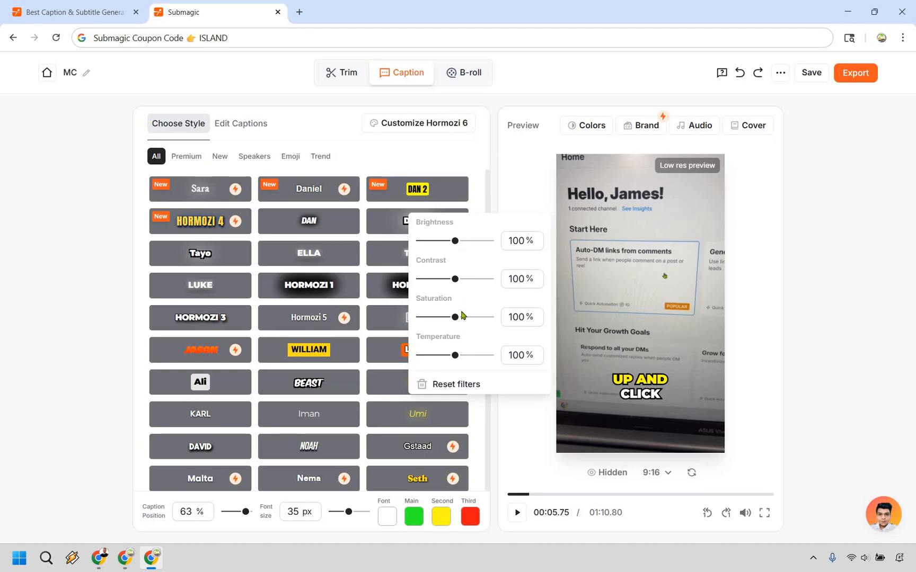
mouse_move(470, 315)
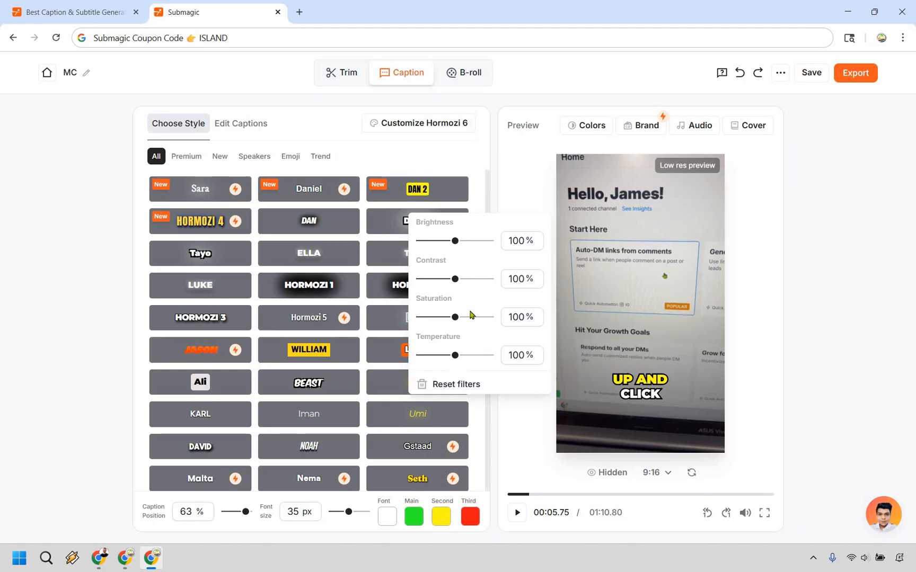
mouse_move(479, 283)
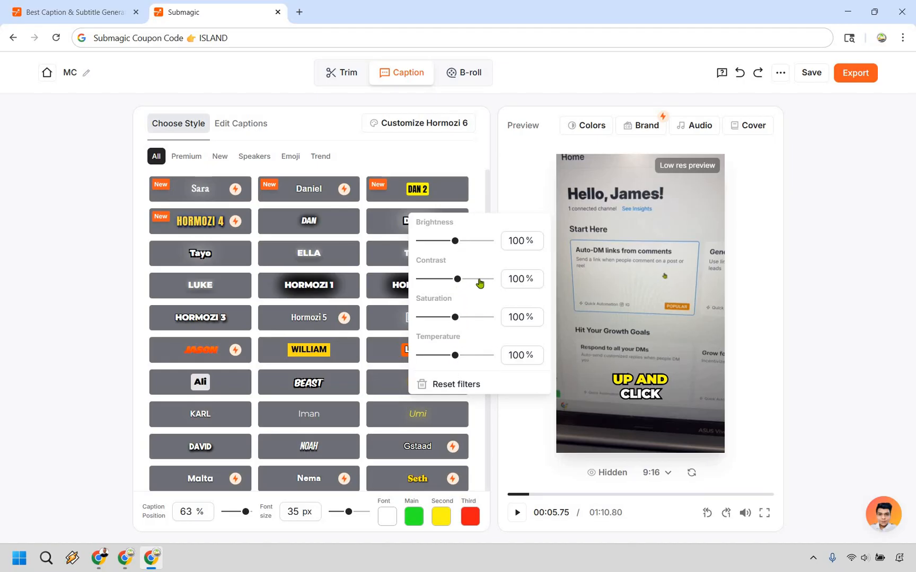
left_click_drag(458, 279, 431, 278)
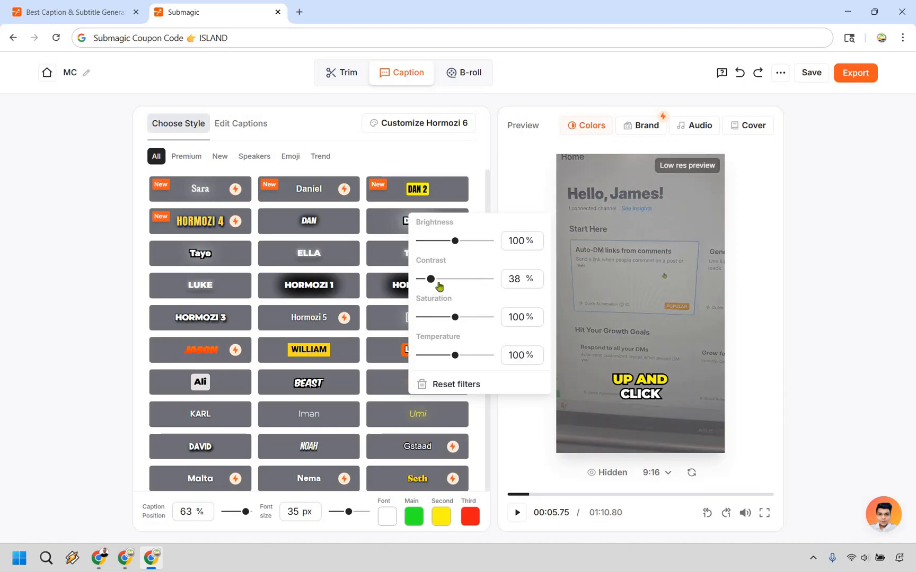
left_click_drag(431, 278, 435, 279)
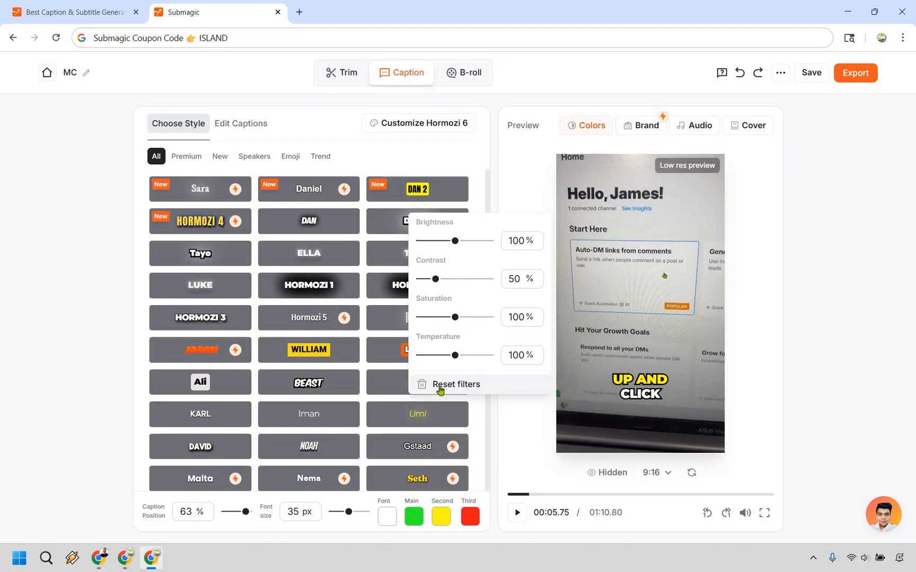
left_click_drag(430, 279, 455, 279)
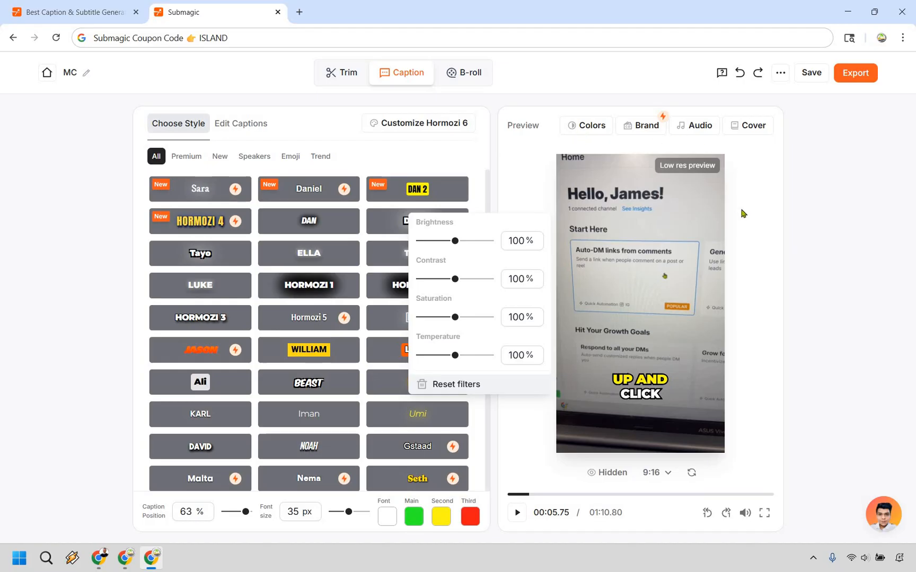
mouse_move(753, 228)
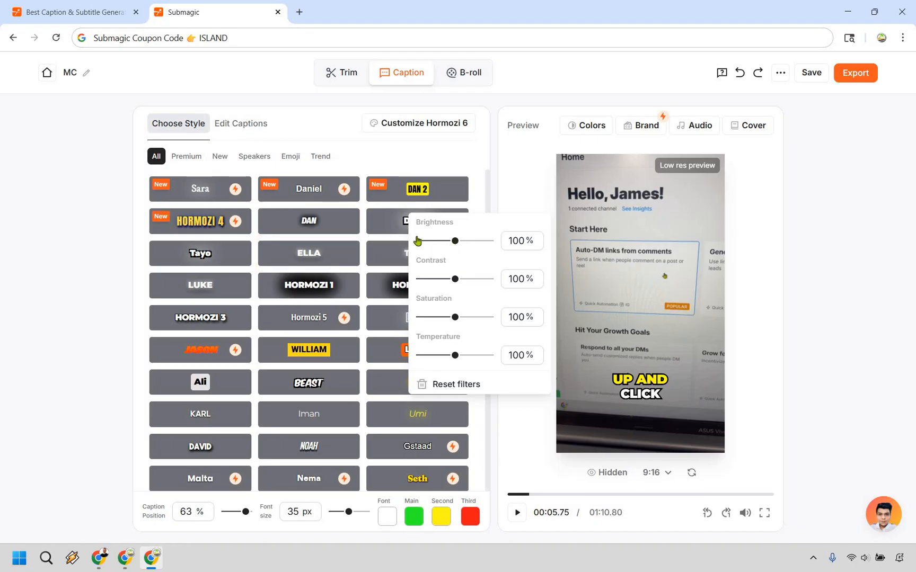
left_click_drag(455, 241, 424, 240)
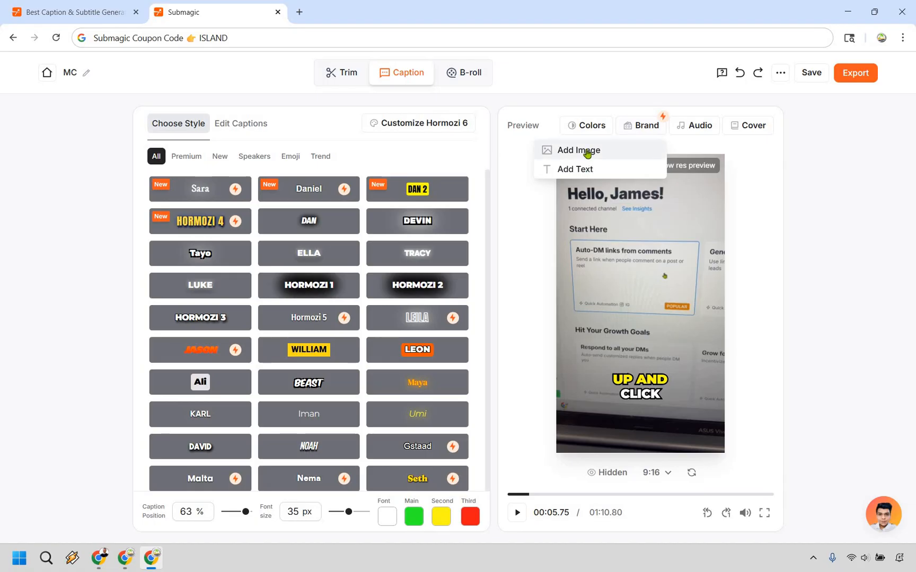
left_click(578, 150)
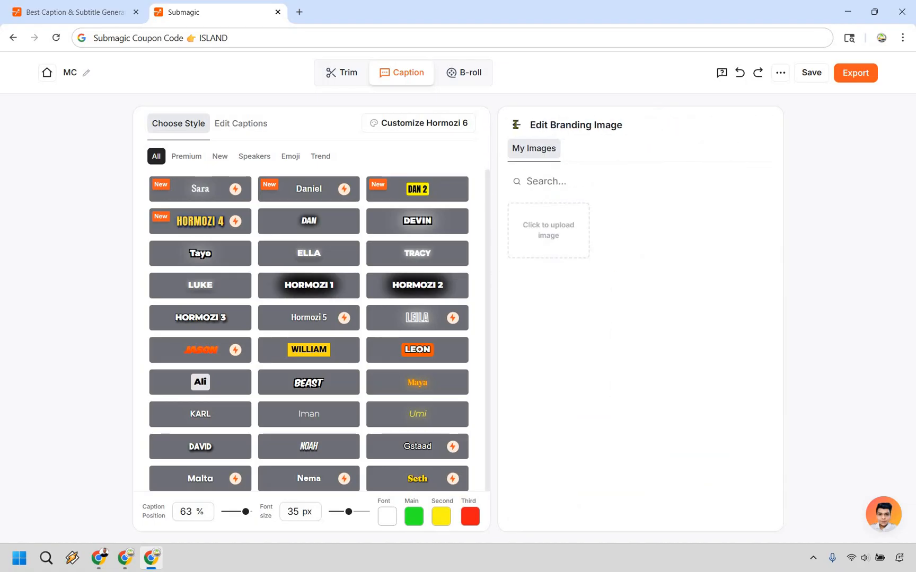
left_click(522, 125)
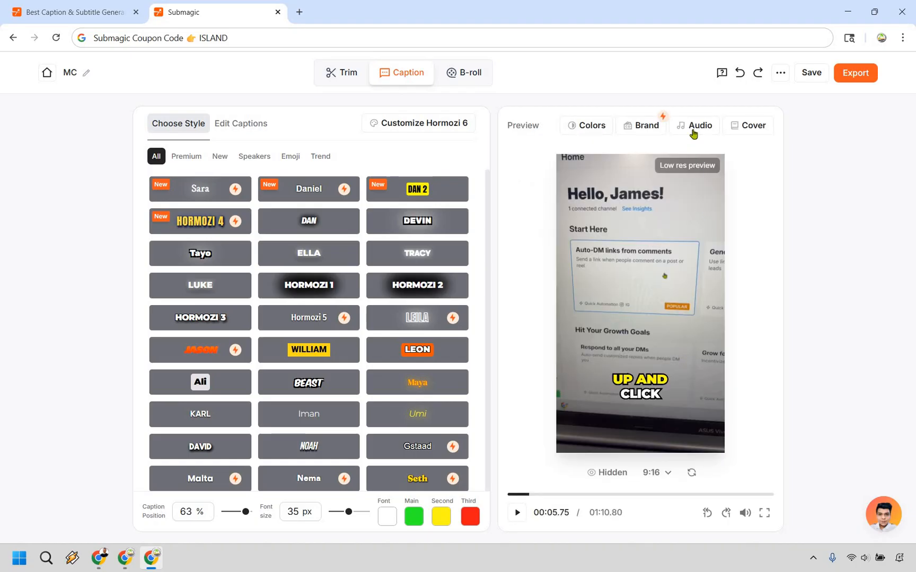
left_click(699, 125)
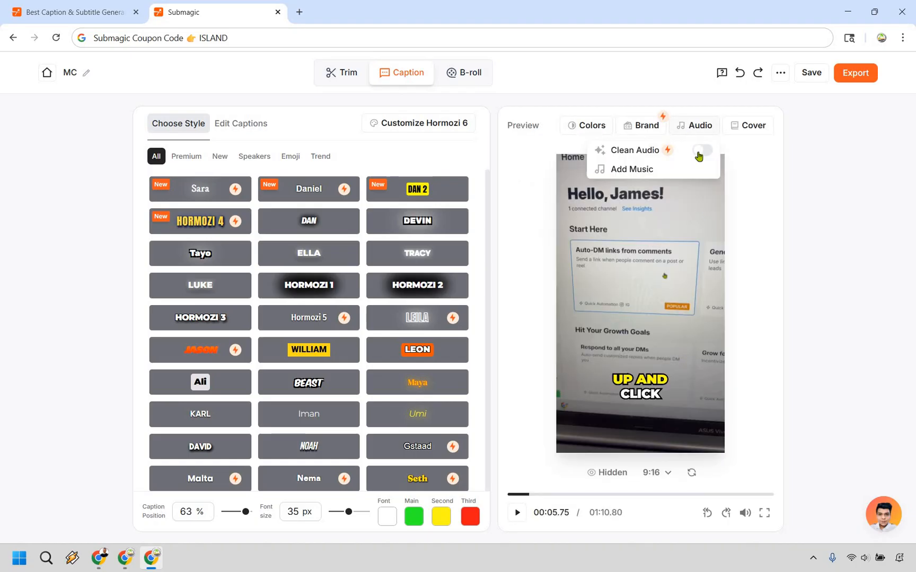
left_click(703, 150)
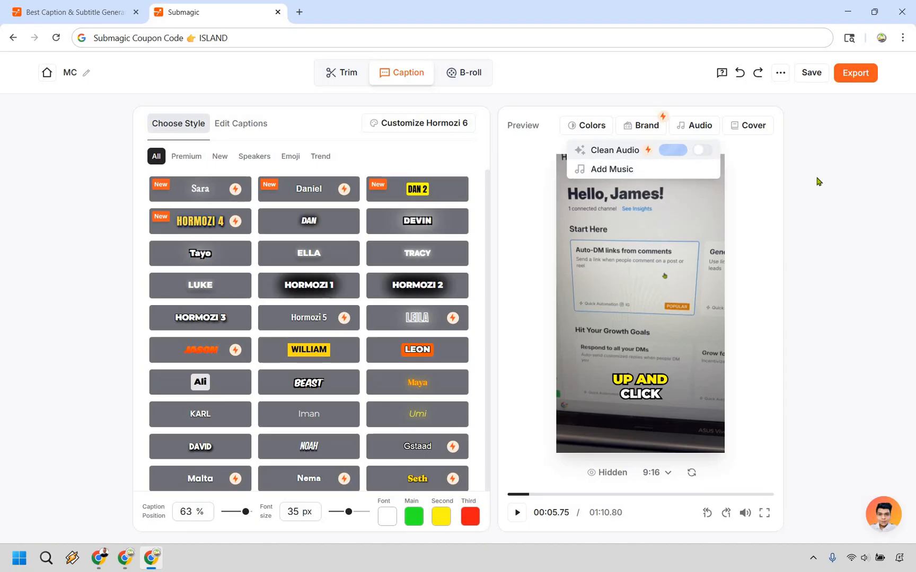
left_click(752, 125)
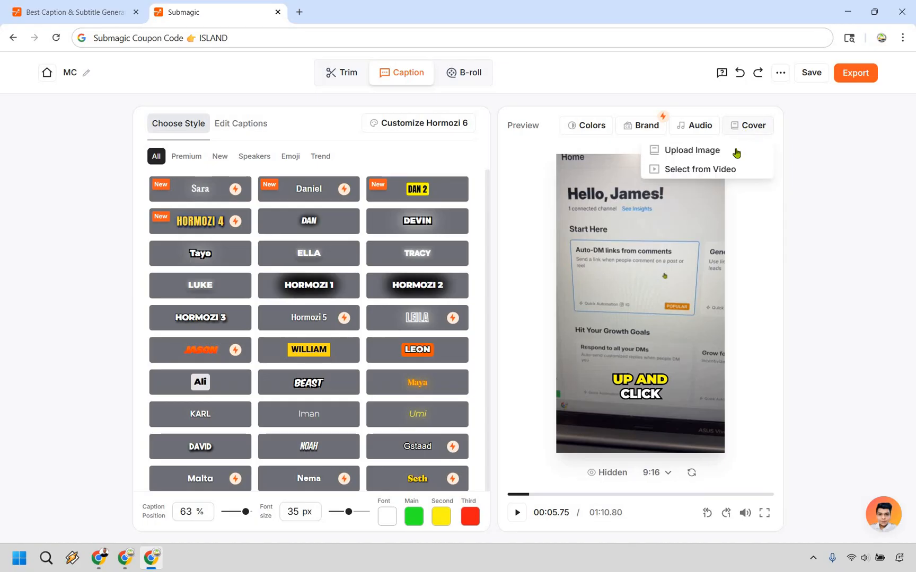
mouse_move(859, 208)
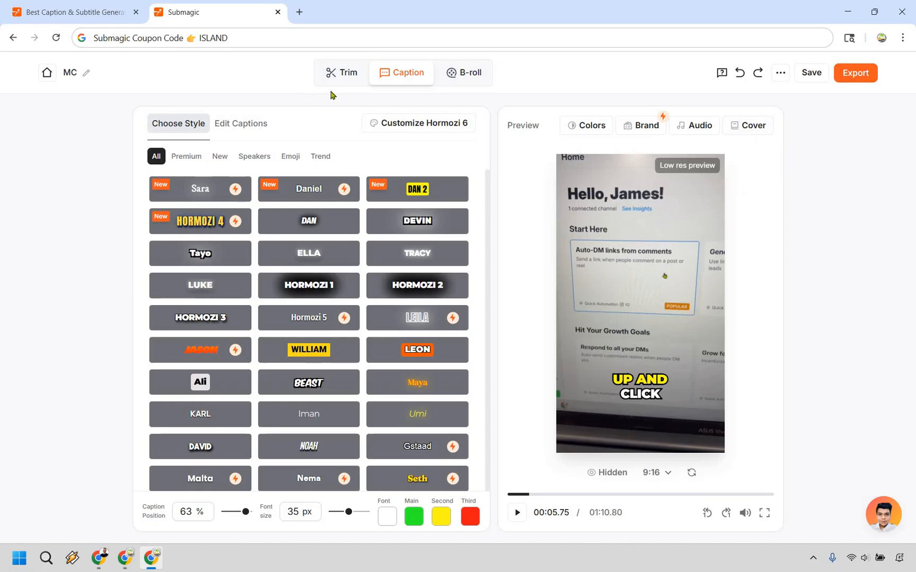
mouse_move(344, 81)
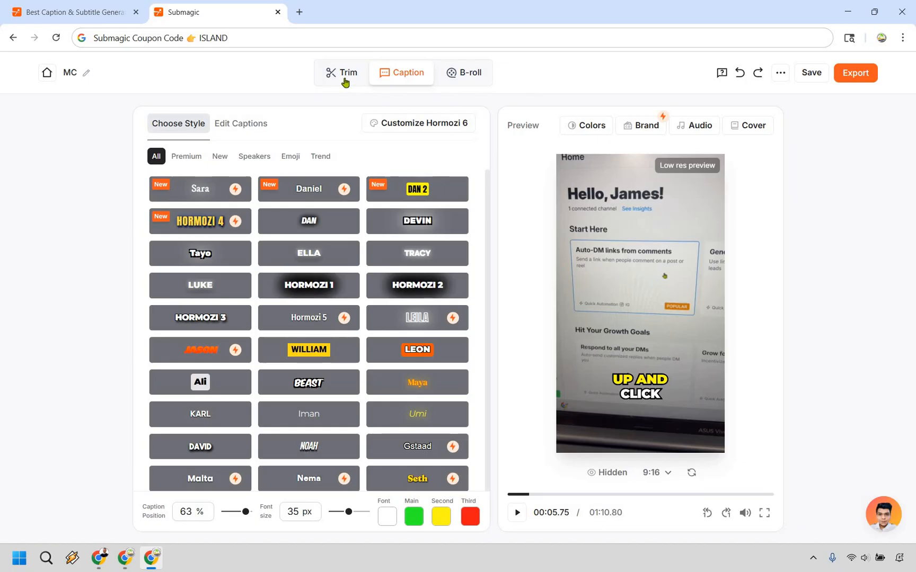
- Switch to the Trim view and run Remove Silences, which finds none
left_click(340, 73)
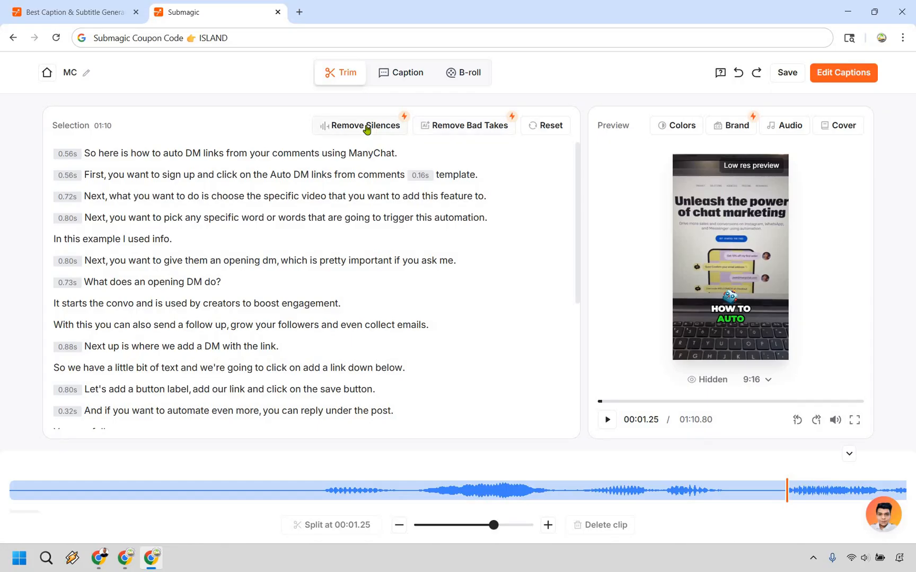
mouse_move(349, 129)
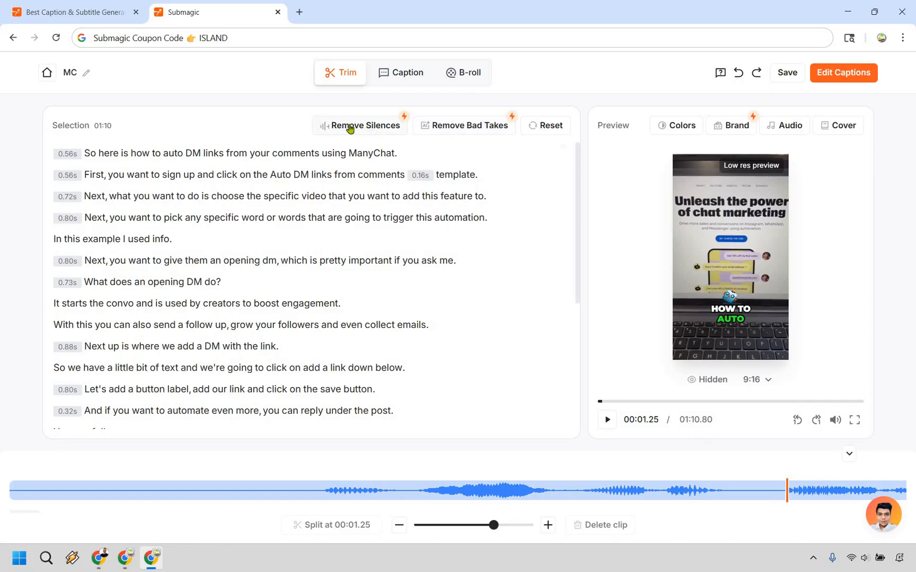
left_click(360, 125)
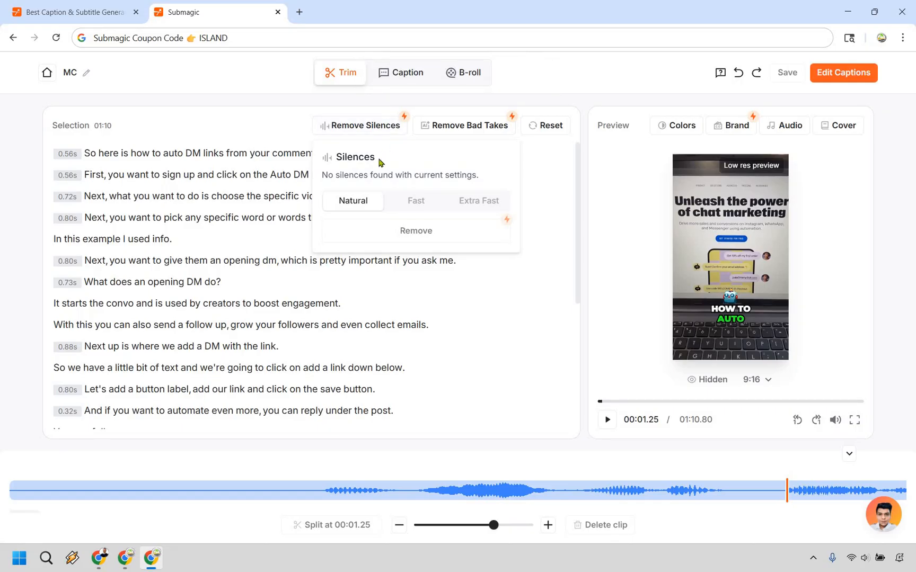
mouse_move(450, 171)
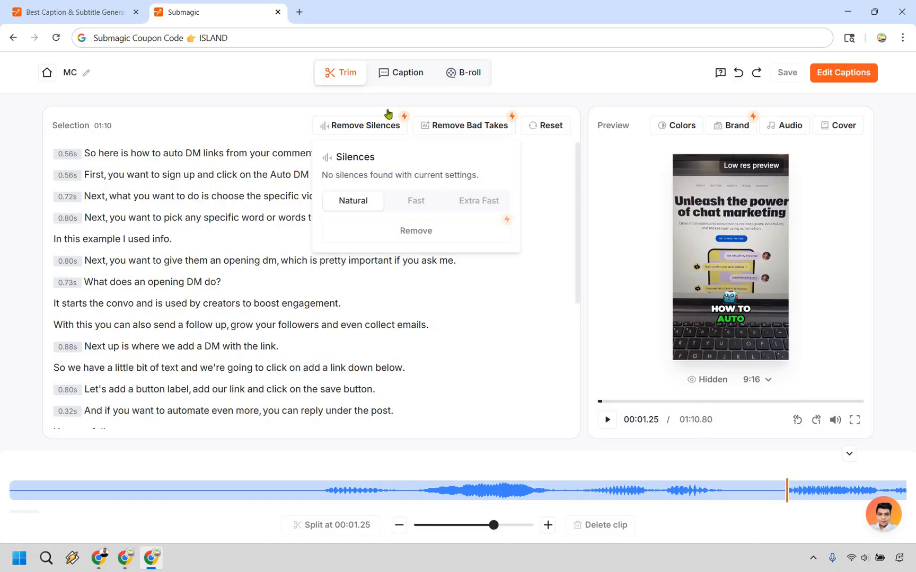
mouse_move(482, 131)
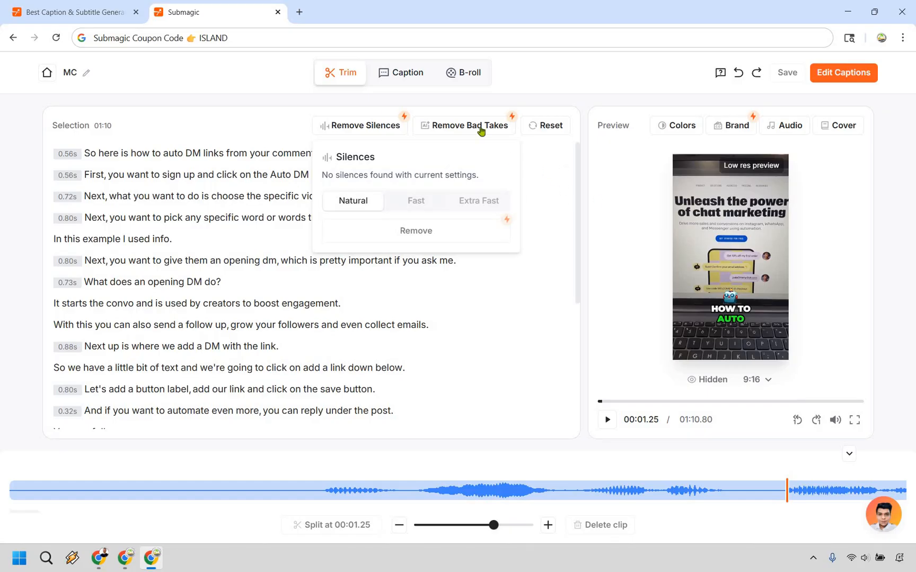
left_click(469, 125)
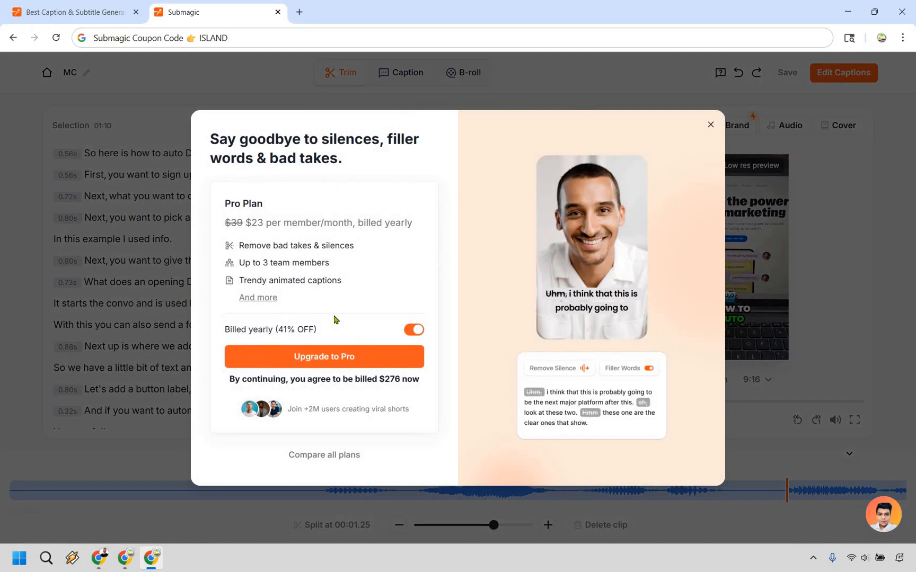
left_click(413, 330)
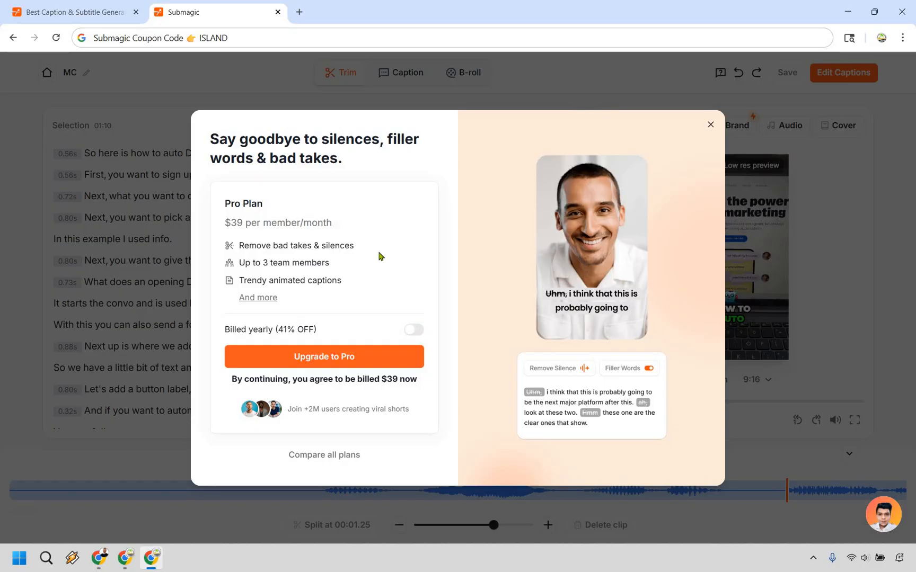
mouse_move(700, 152)
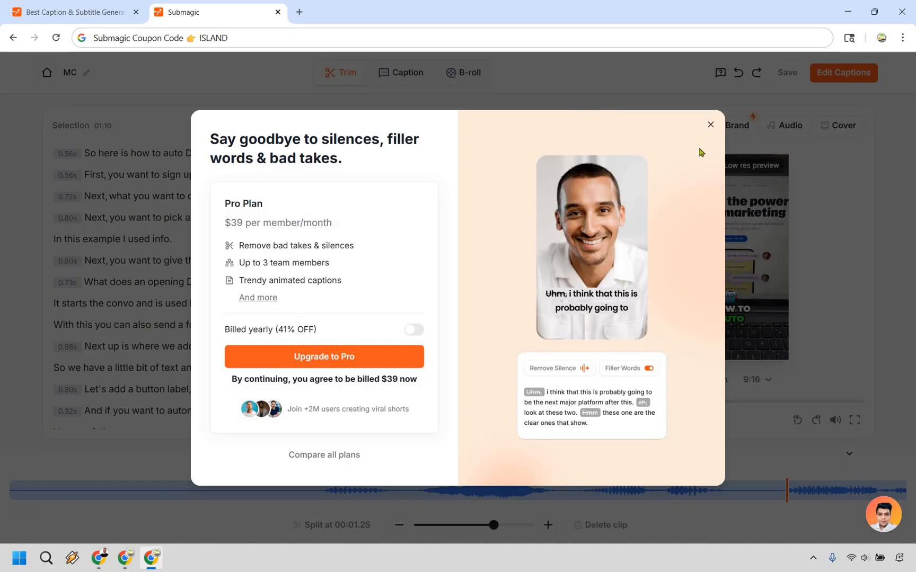
left_click(710, 125)
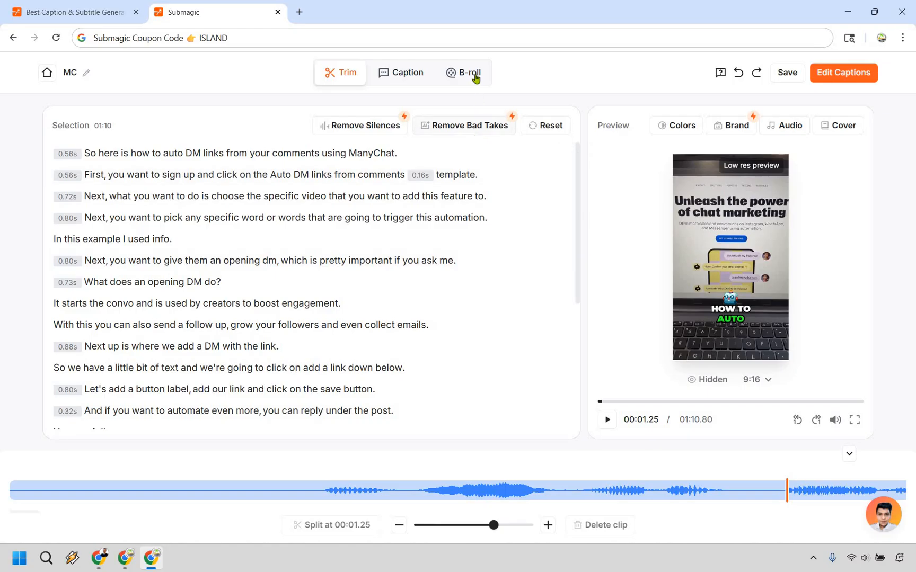
- Switch to the B-roll view and generate Magic B-rolls for the scenes
left_click(469, 73)
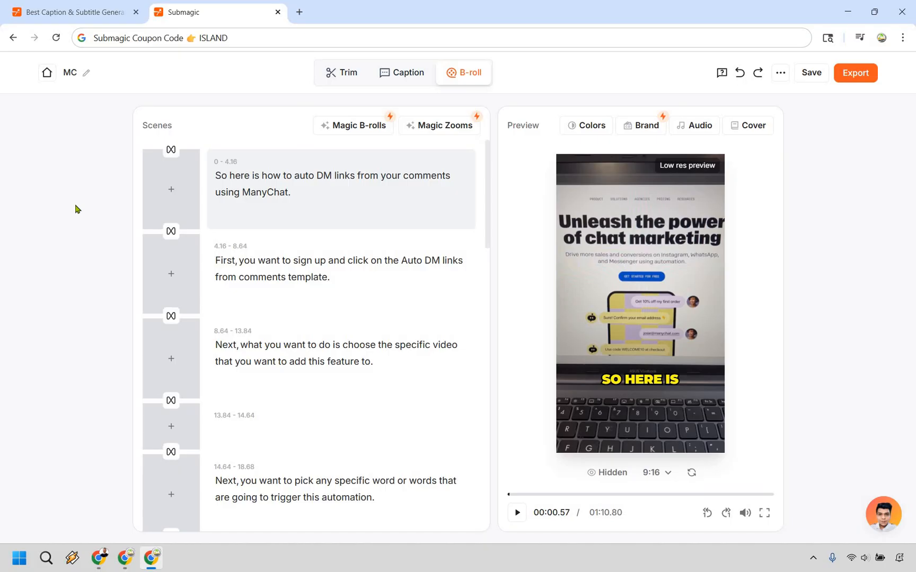
mouse_move(369, 130)
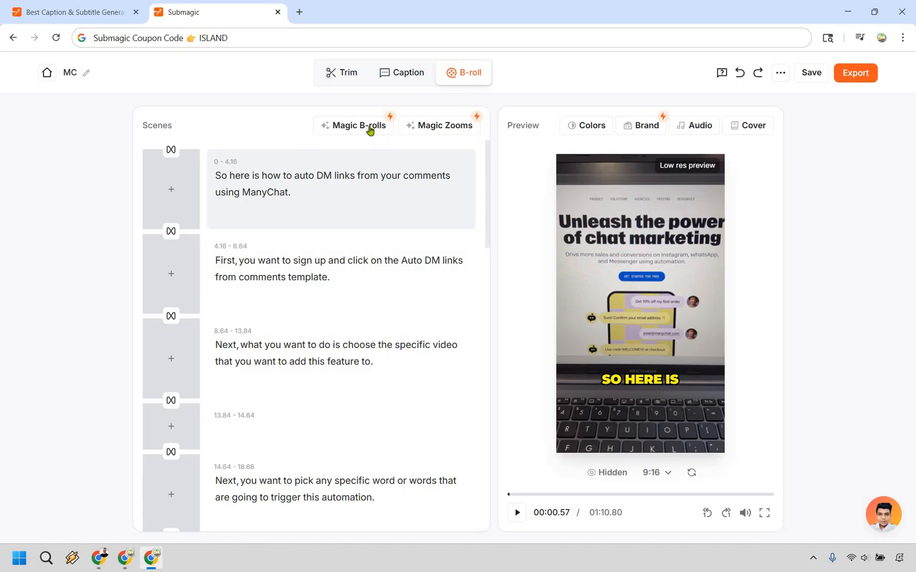
mouse_move(359, 242)
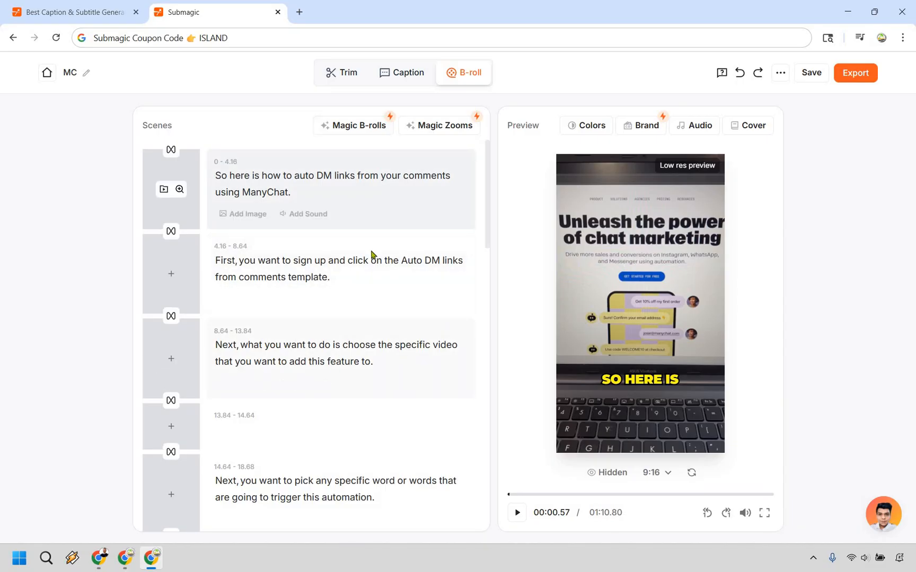
scroll("down", 3)
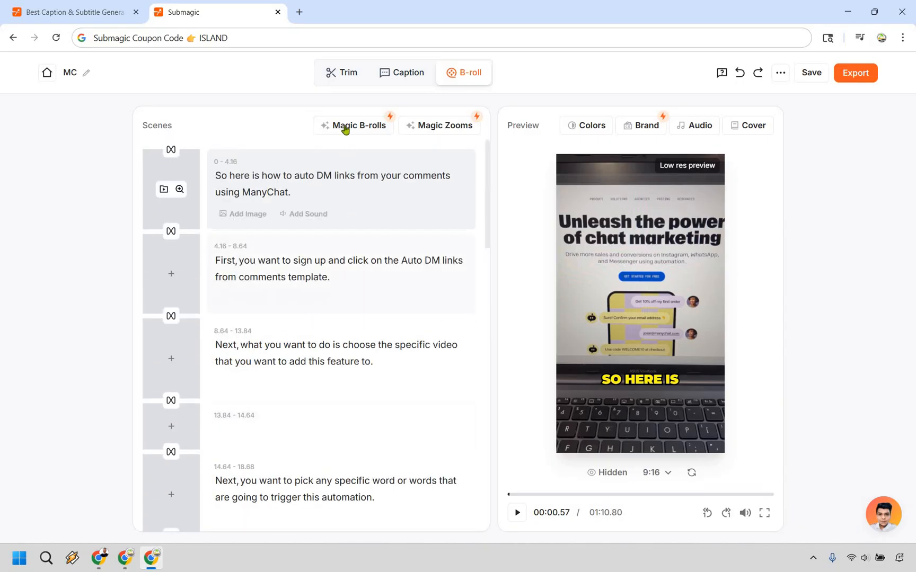
left_click(353, 125)
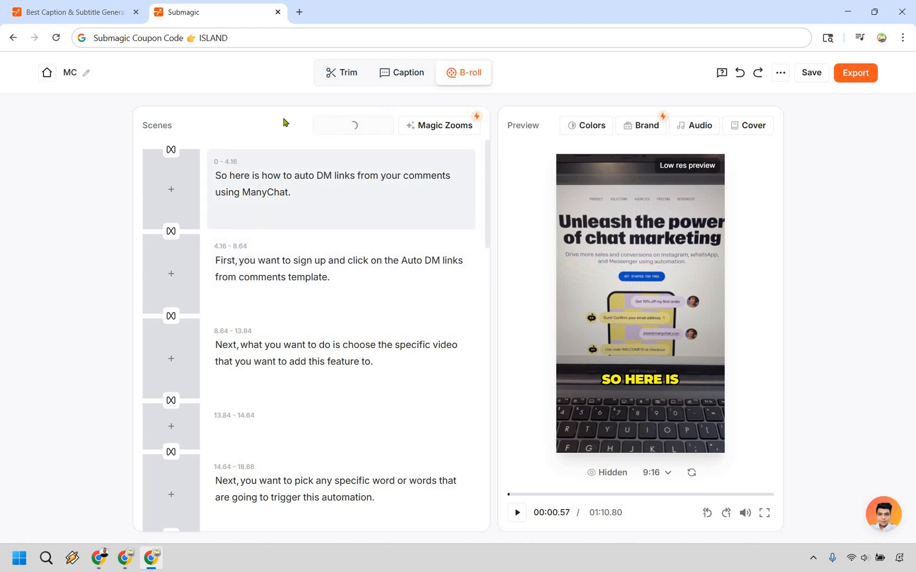
- Lower the Percentage of Magic B-roll to 17% and update the scenes
left_click(352, 125)
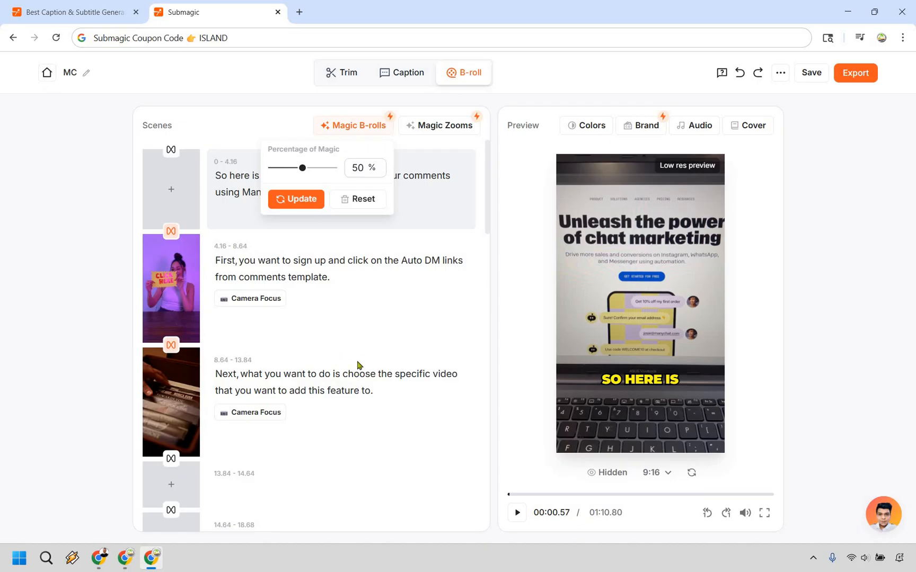
scroll("down", 3)
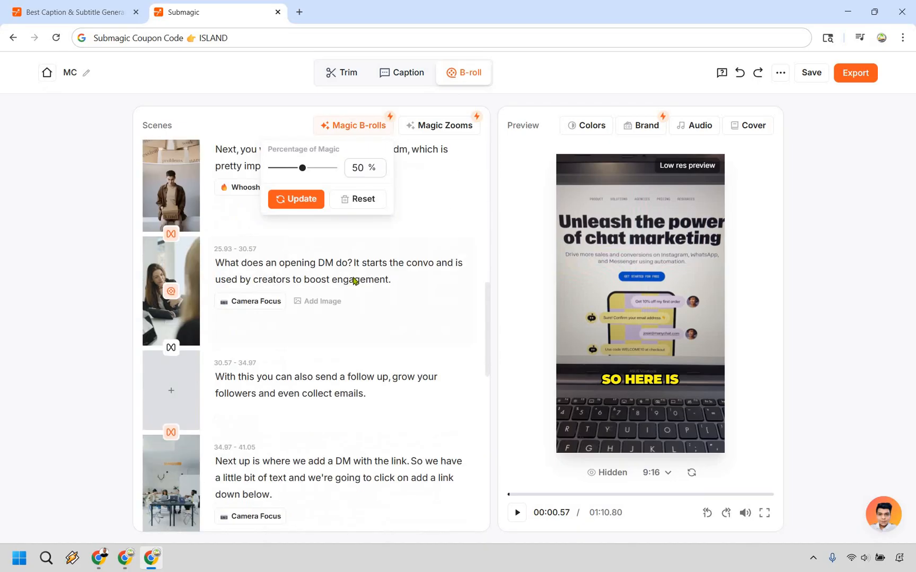
scroll("down", 3)
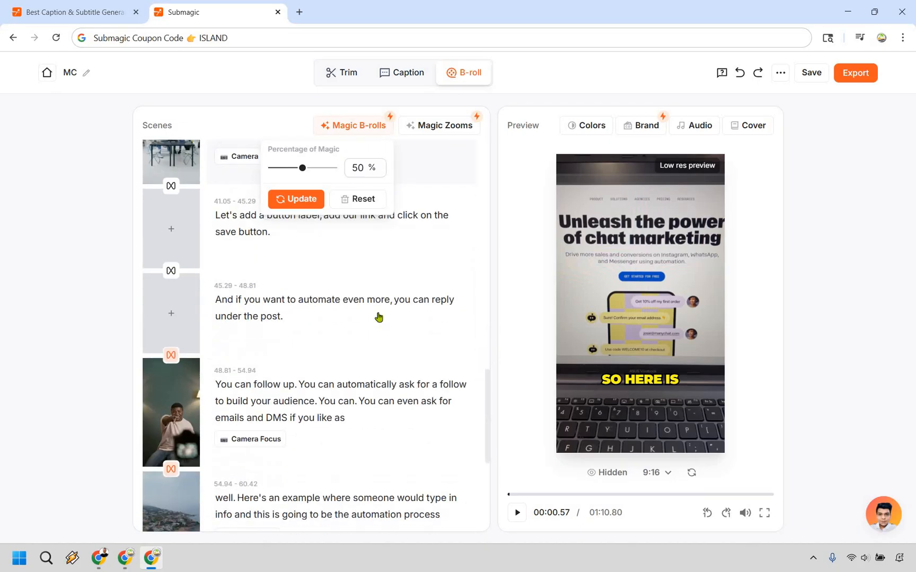
scroll("down", 3)
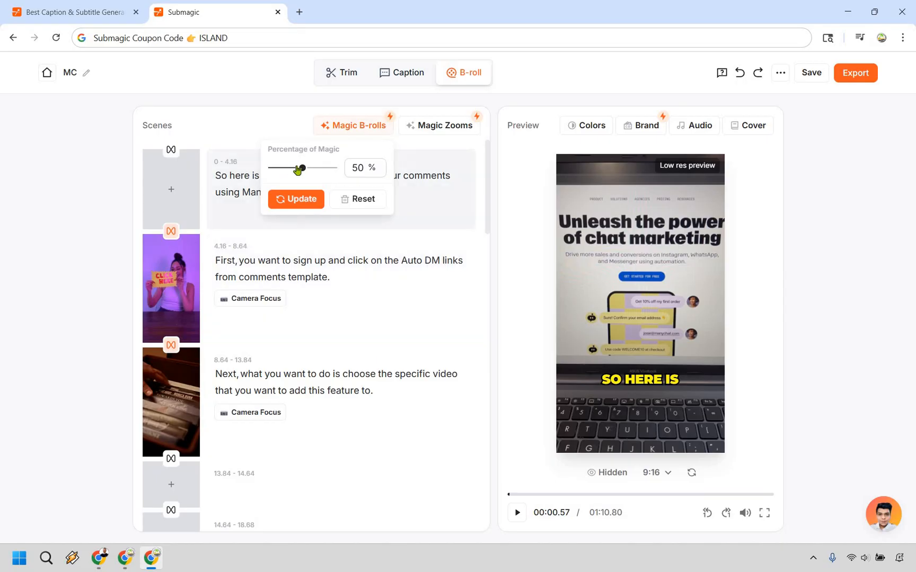
left_click_drag(301, 168, 280, 168)
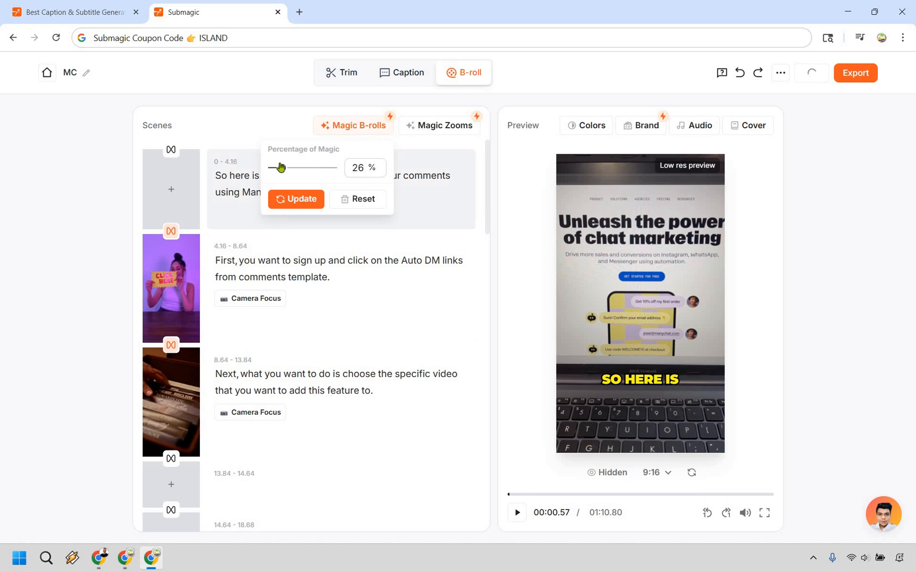
left_click_drag(279, 168, 281, 167)
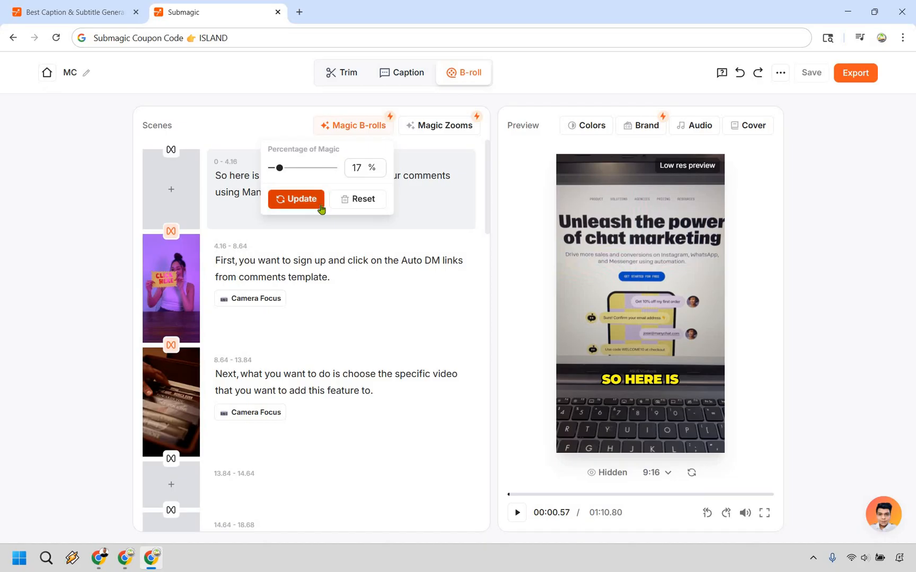
left_click(296, 200)
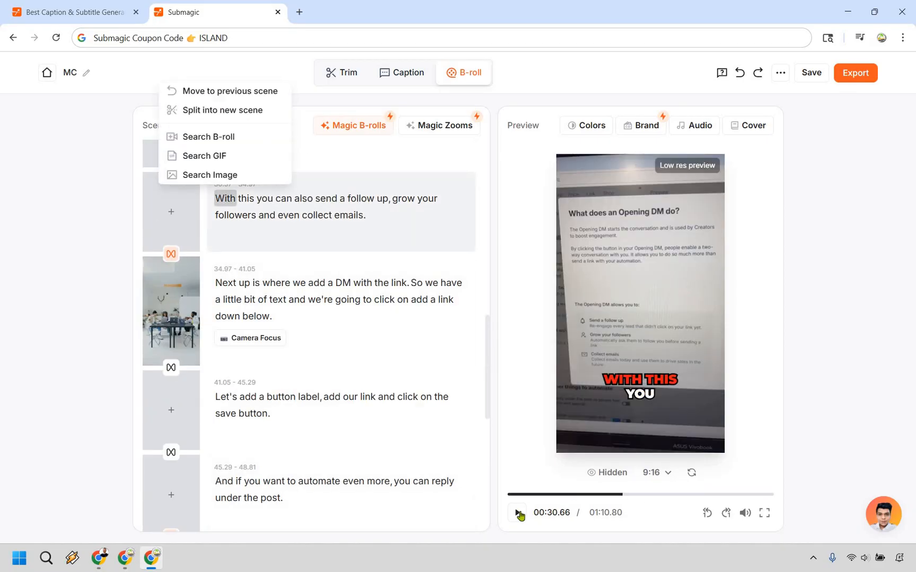
- Preview the video with B-roll, then remove all automatically added B-roll clips
left_click(517, 513)
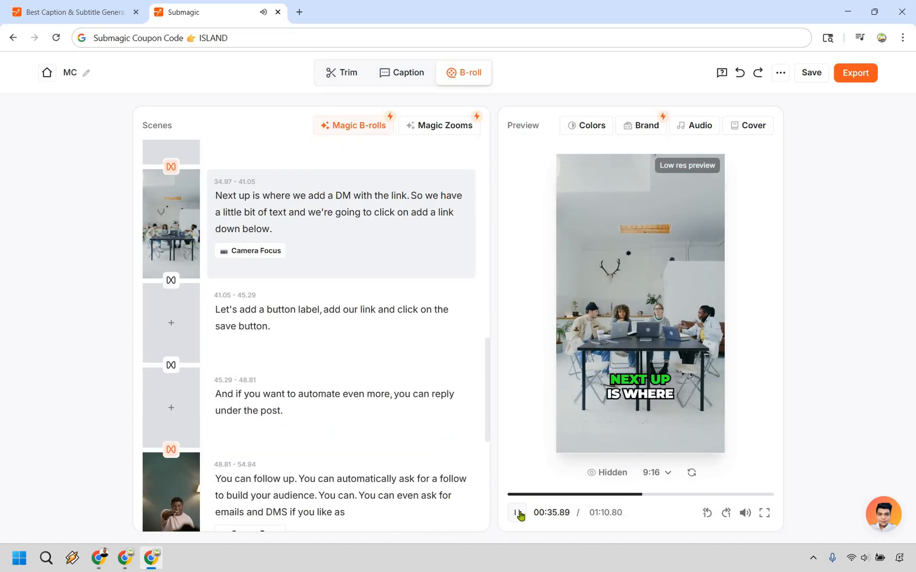
left_click(517, 512)
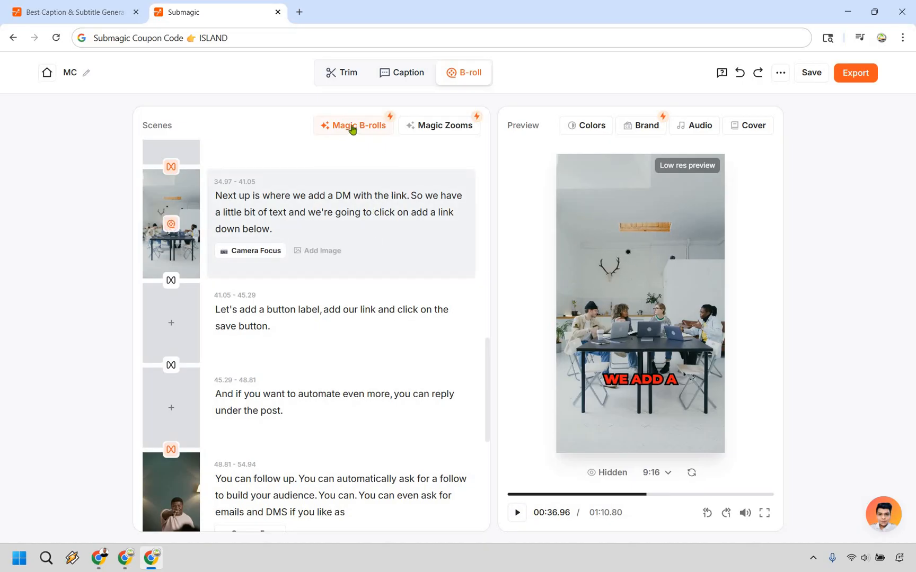
left_click(353, 125)
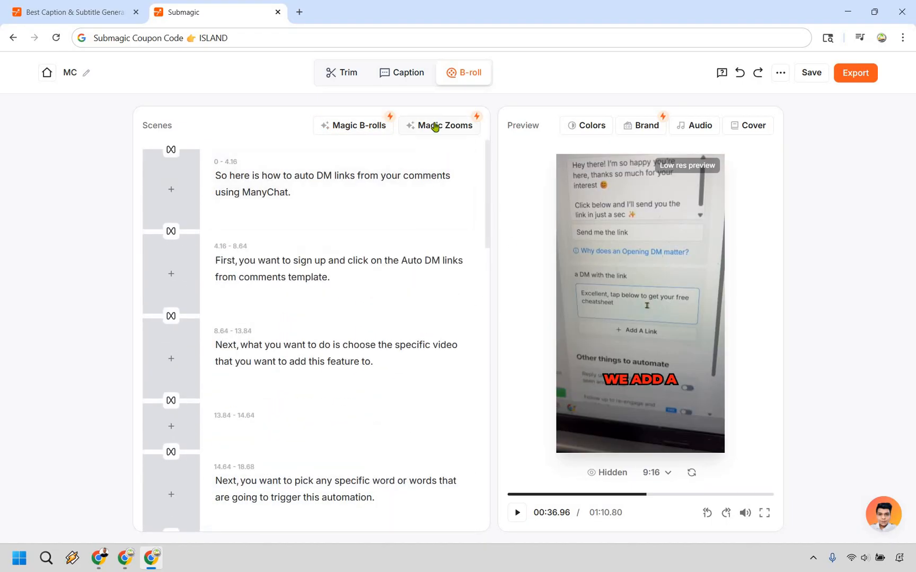
- Reset the Magic Zooms, leaving the scenes empty, and scroll to the 'emails' line
left_click(444, 125)
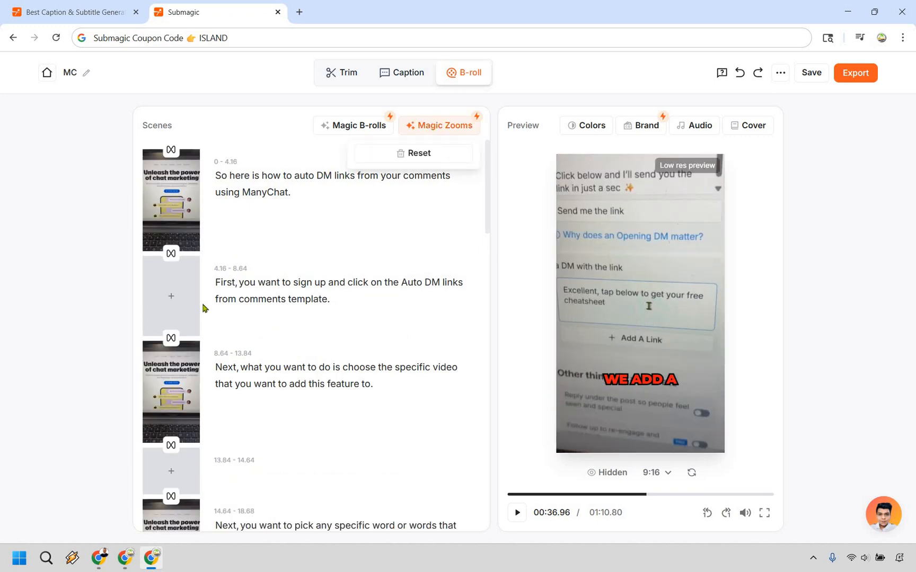
mouse_move(297, 333)
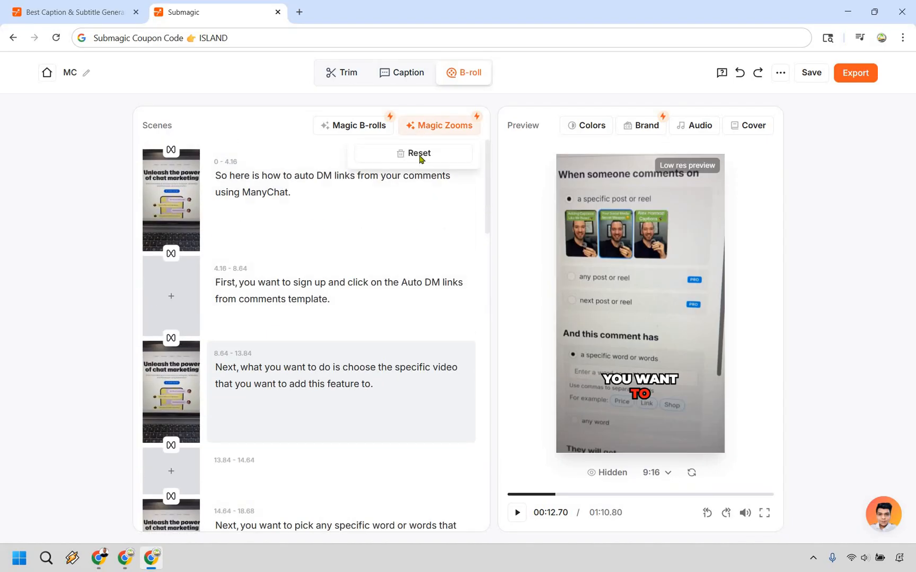
left_click(418, 153)
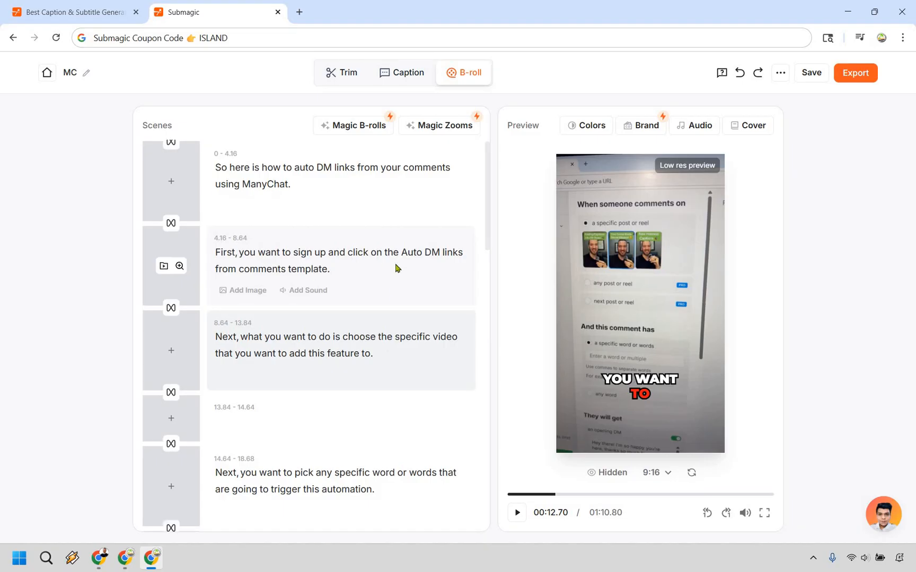
scroll("down", 3)
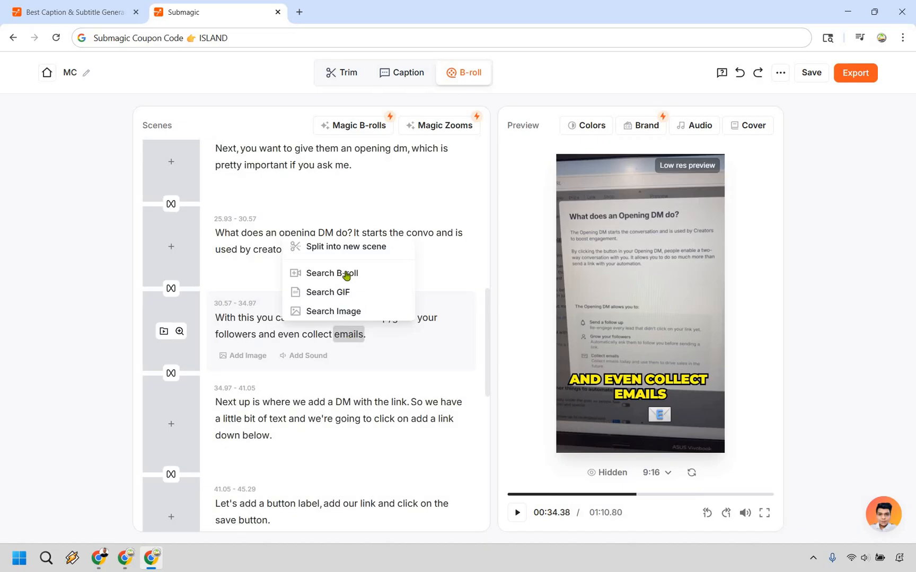
- Search stock B-roll for 'emails' and add the outdoor laptop clip to the 30.57–34.97 scene
left_click(332, 273)
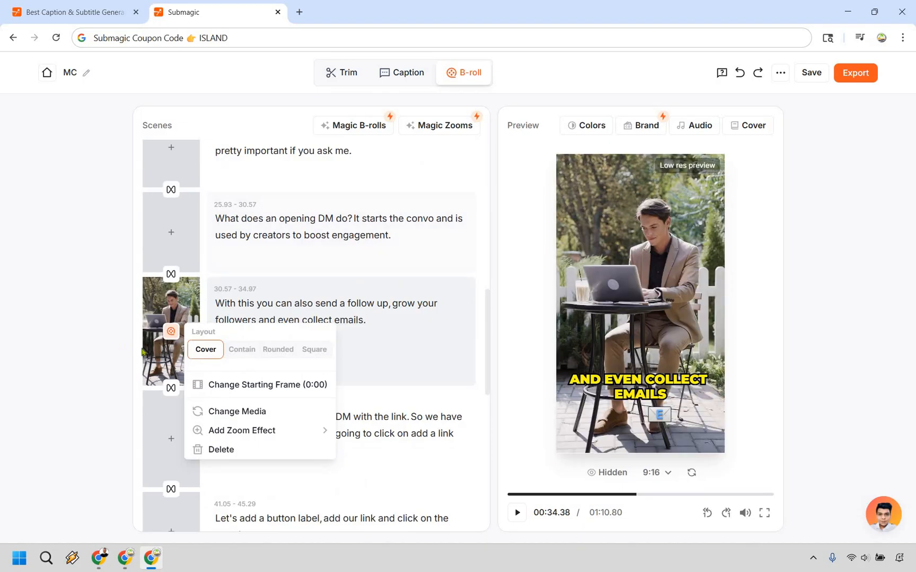
mouse_move(333, 362)
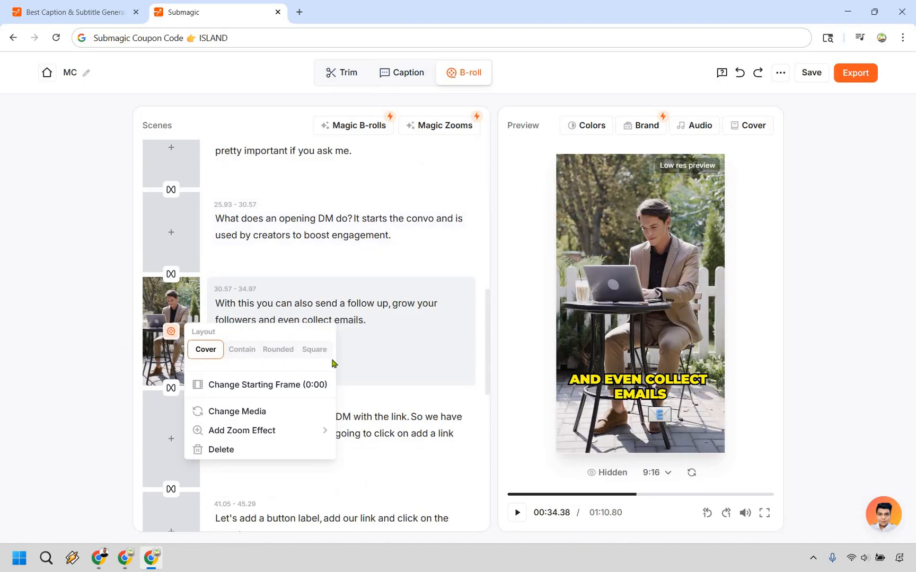
mouse_move(253, 438)
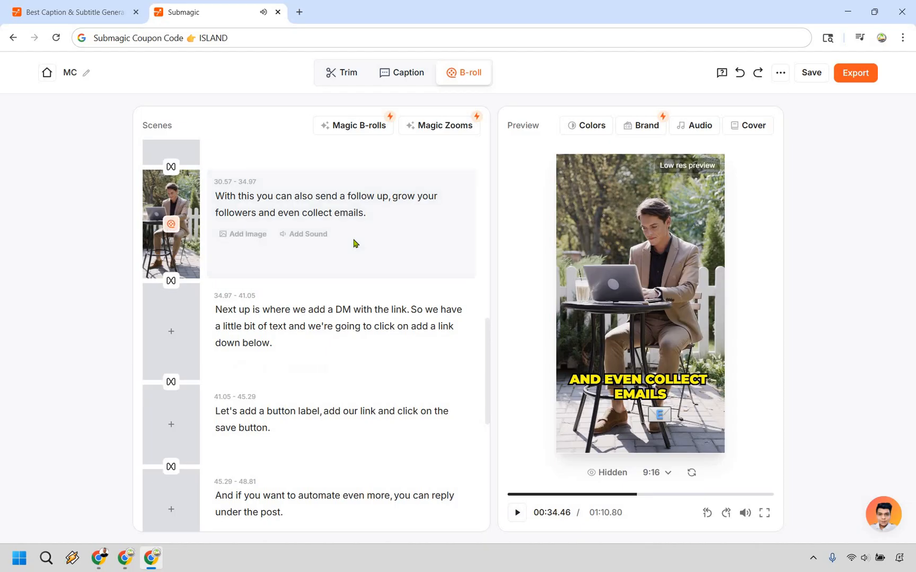
mouse_move(171, 227)
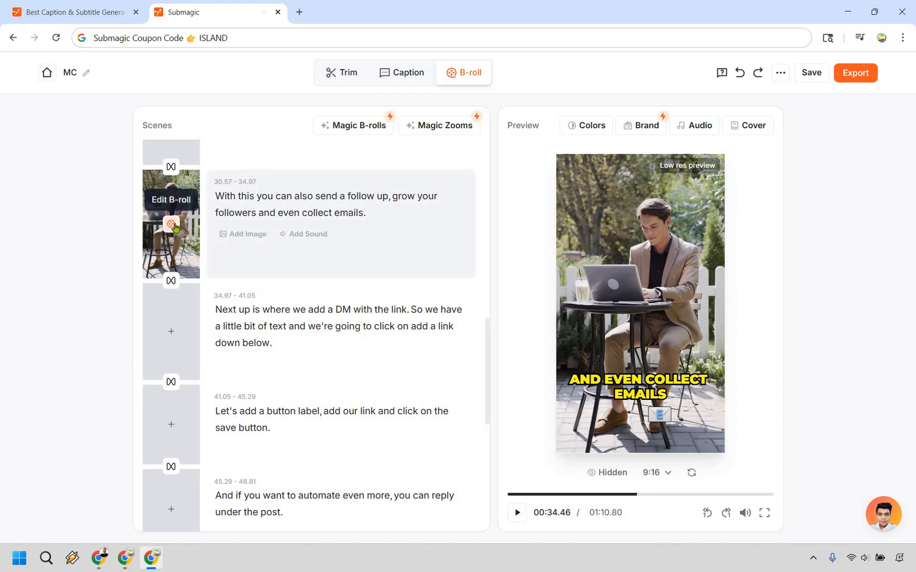
left_click(171, 224)
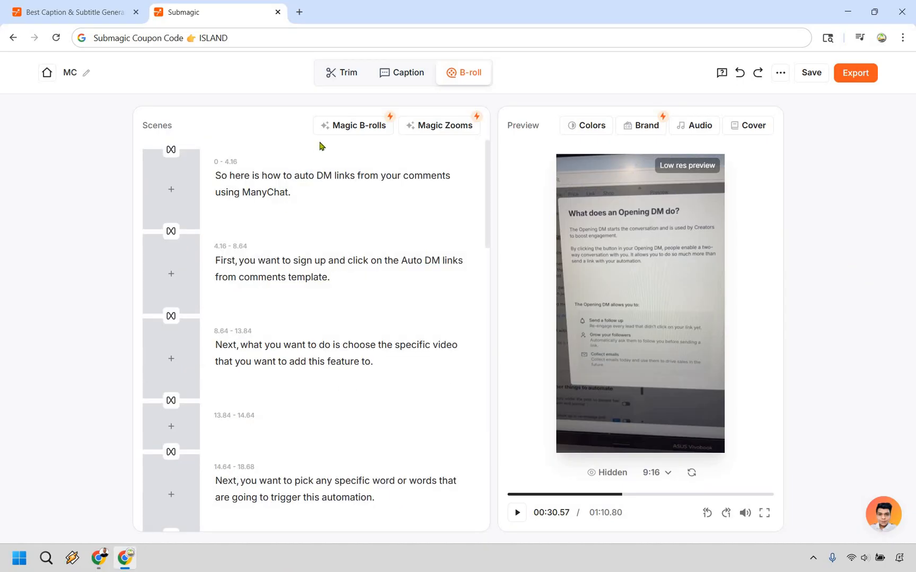
mouse_move(330, 122)
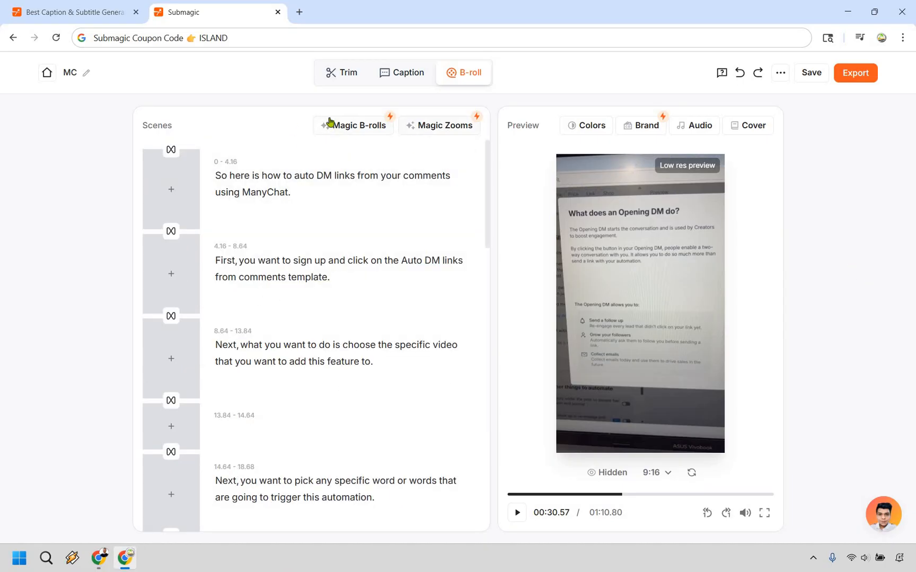
mouse_move(240, 189)
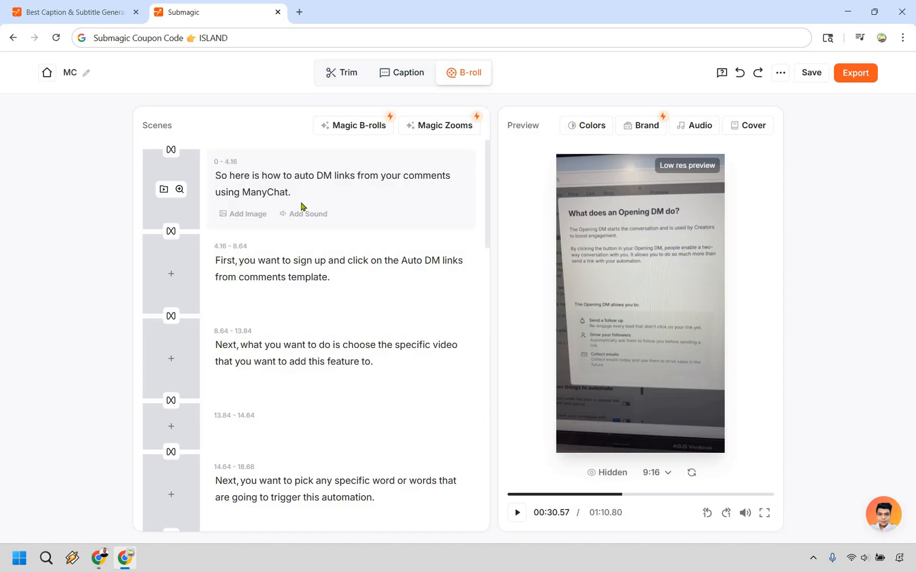
mouse_move(401, 73)
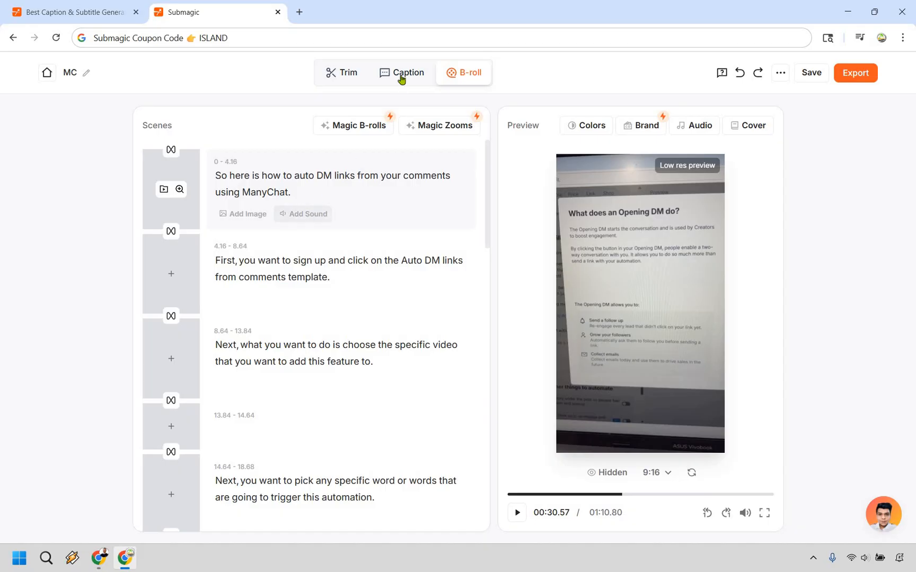
- Show the caption style gallery, move playback to 00:15, and save the project
left_click(402, 73)
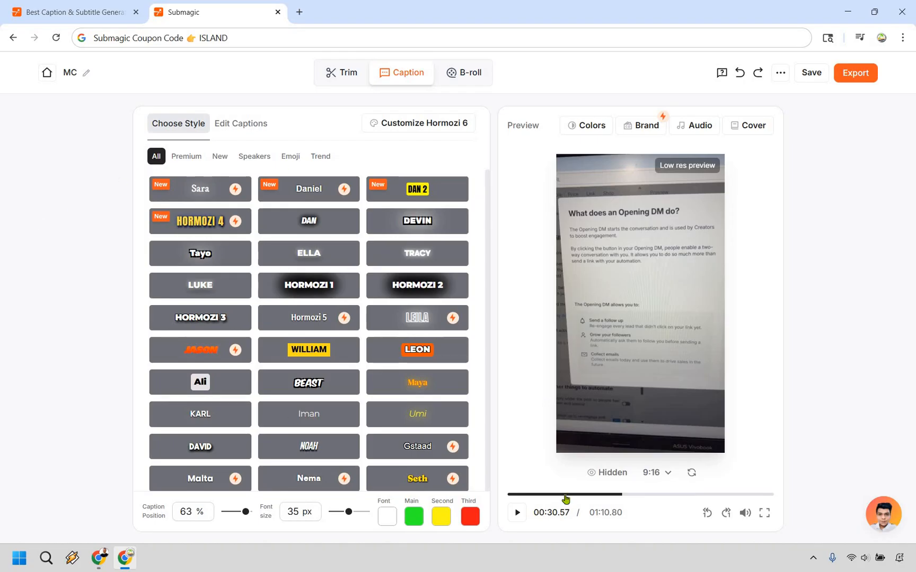
left_click_drag(565, 494, 537, 494)
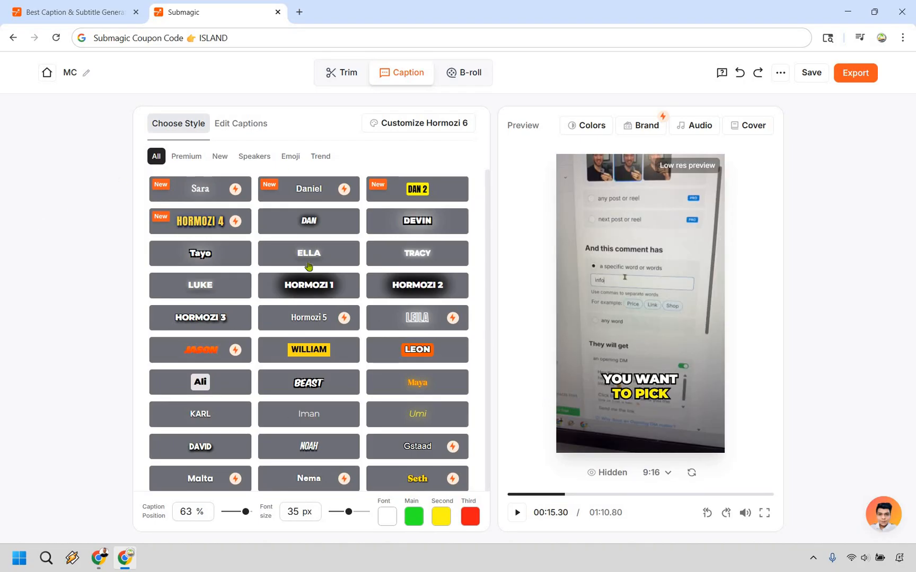
left_click(308, 285)
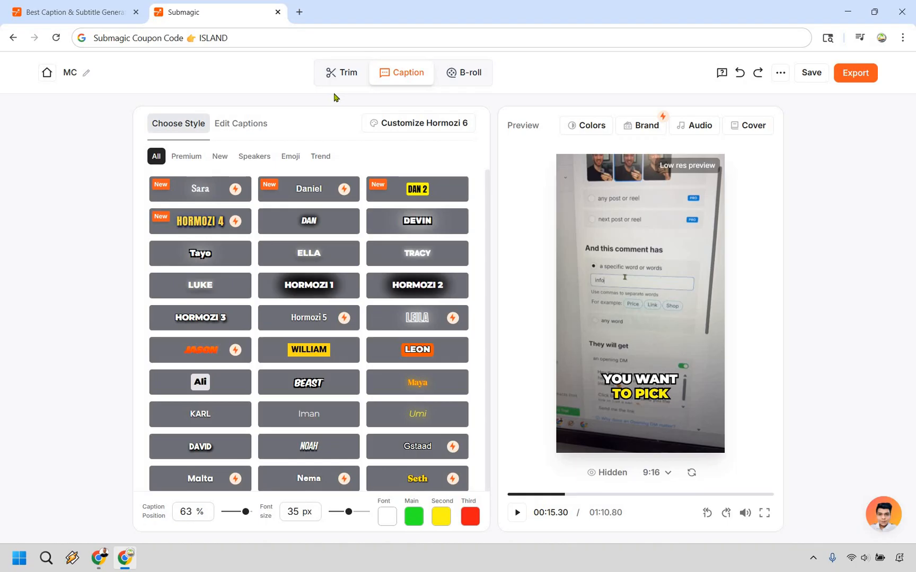
mouse_move(464, 92)
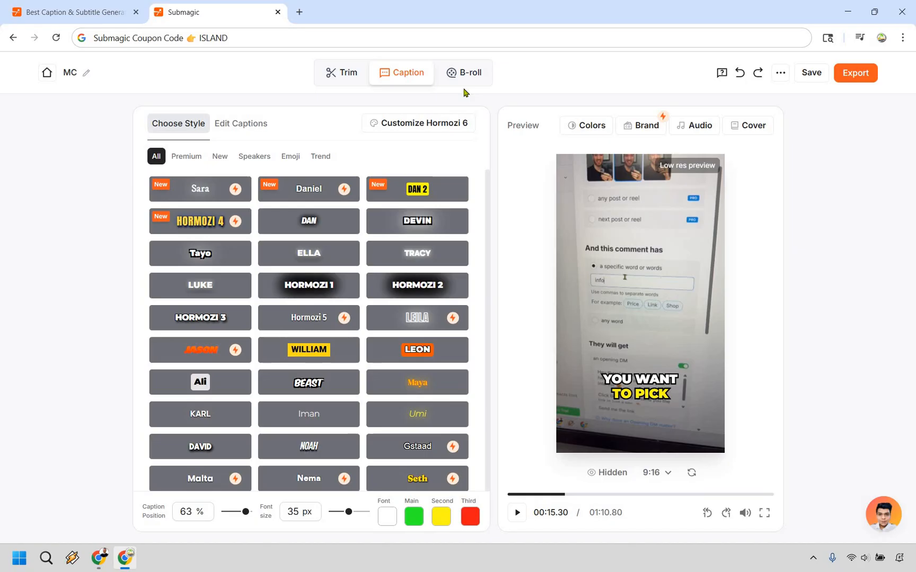
mouse_move(823, 116)
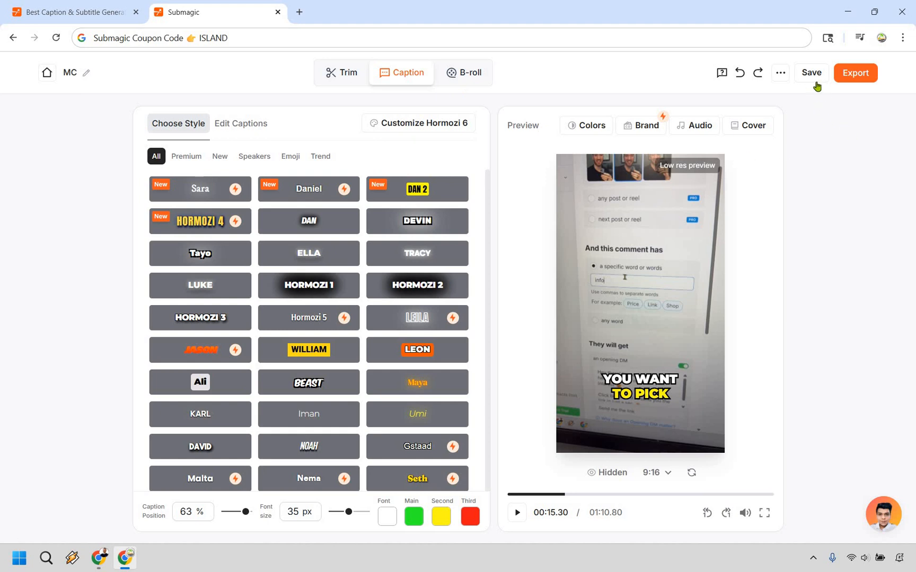
left_click(812, 72)
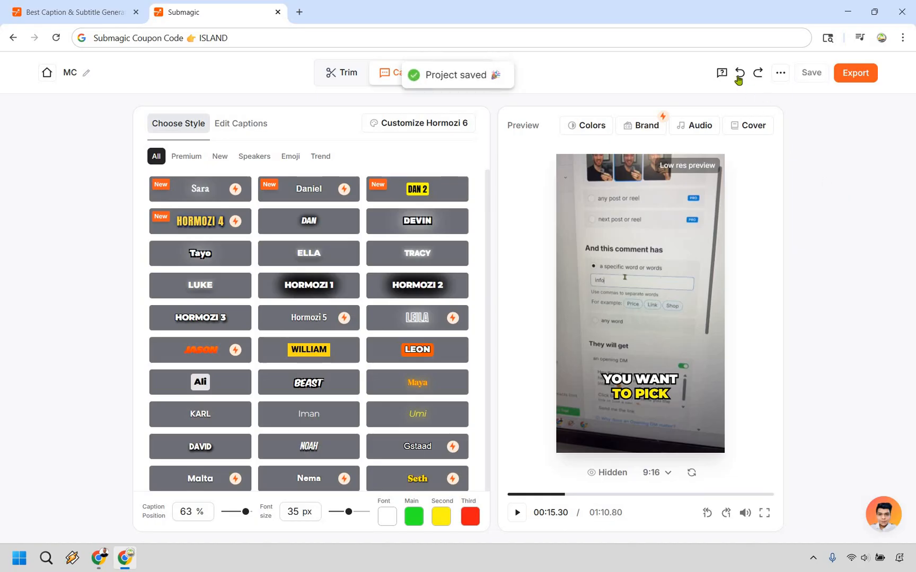
mouse_move(739, 72)
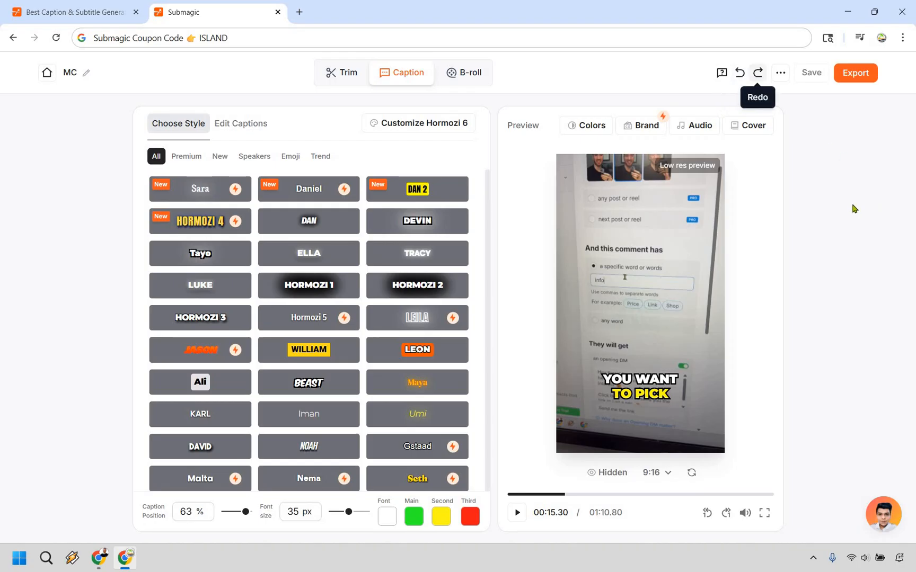
mouse_move(859, 206)
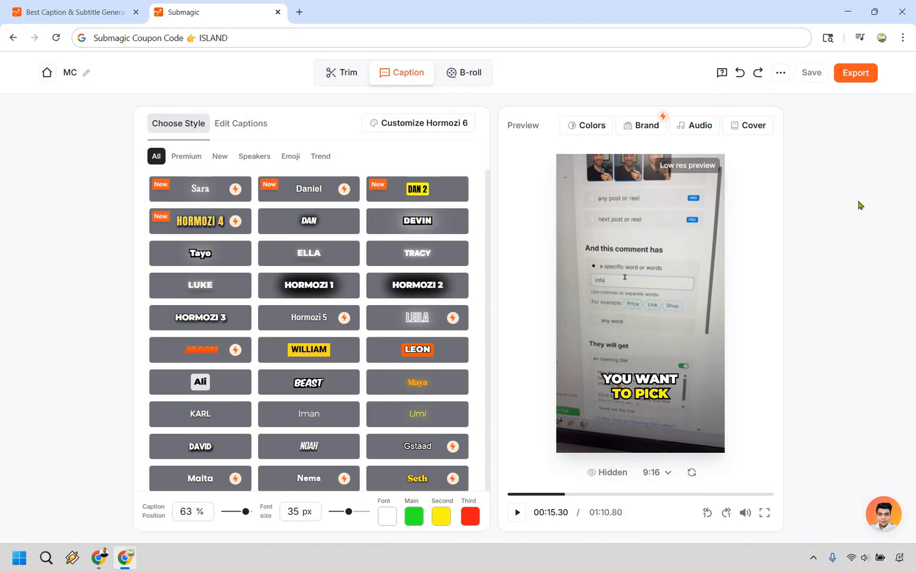
mouse_move(869, 262)
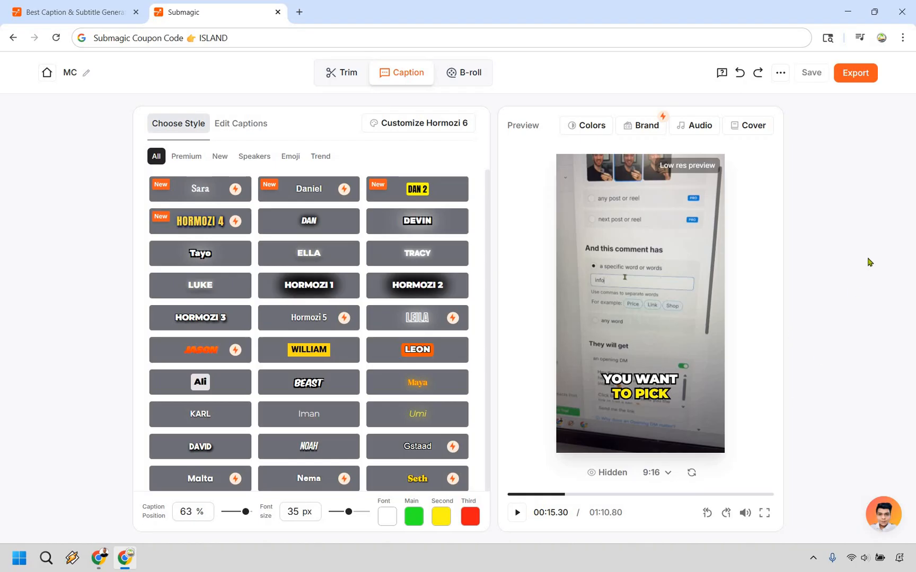
mouse_move(851, 126)
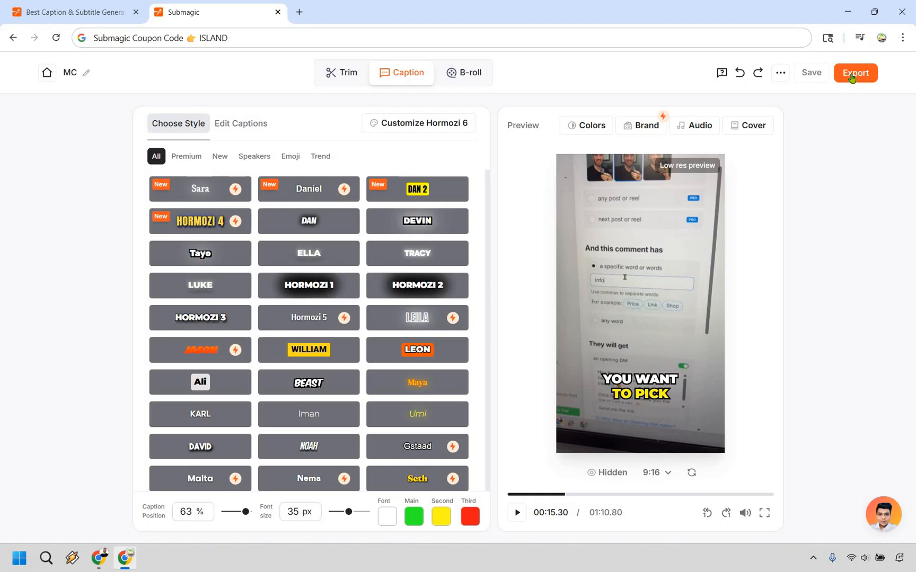
- In Export, keep quality at Standard 1080p and list the 30/60 fps frame rate choices
left_click(854, 72)
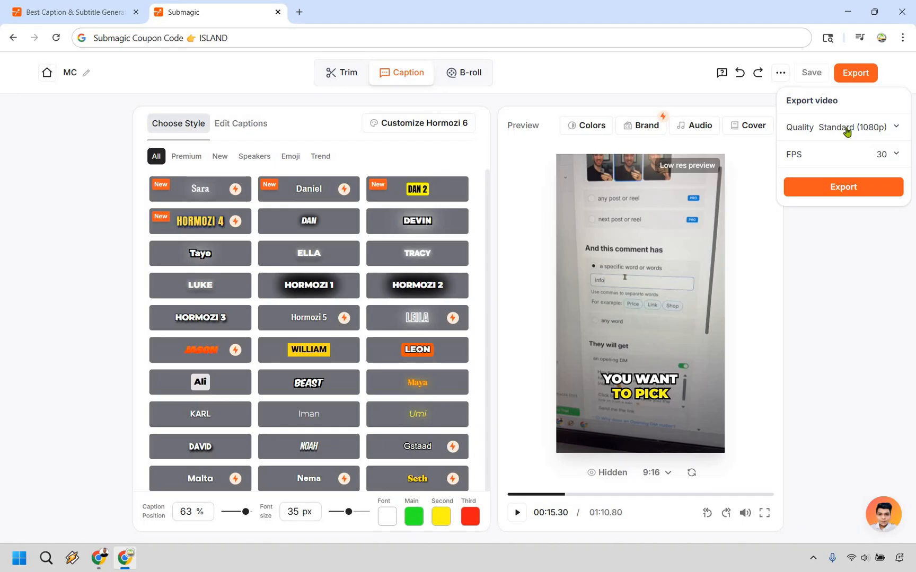
left_click(847, 126)
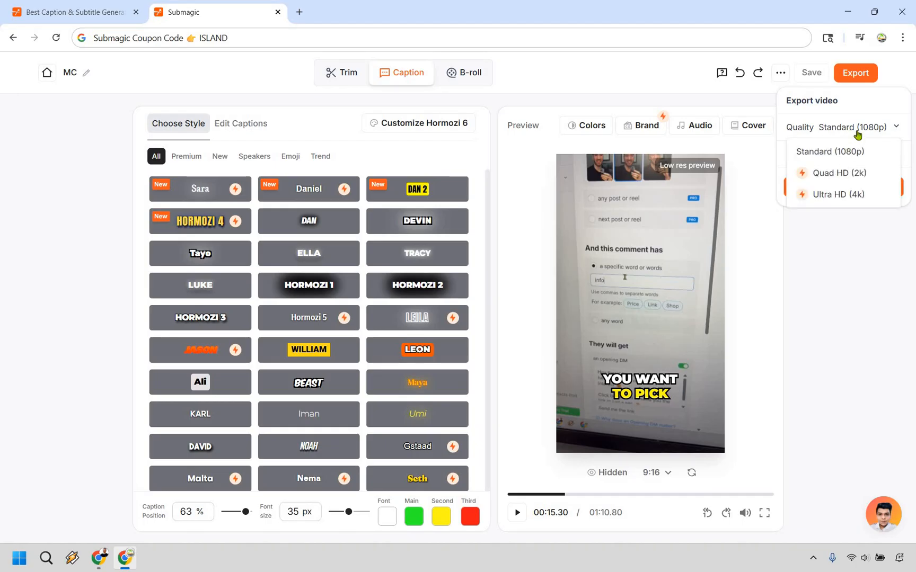
left_click(842, 127)
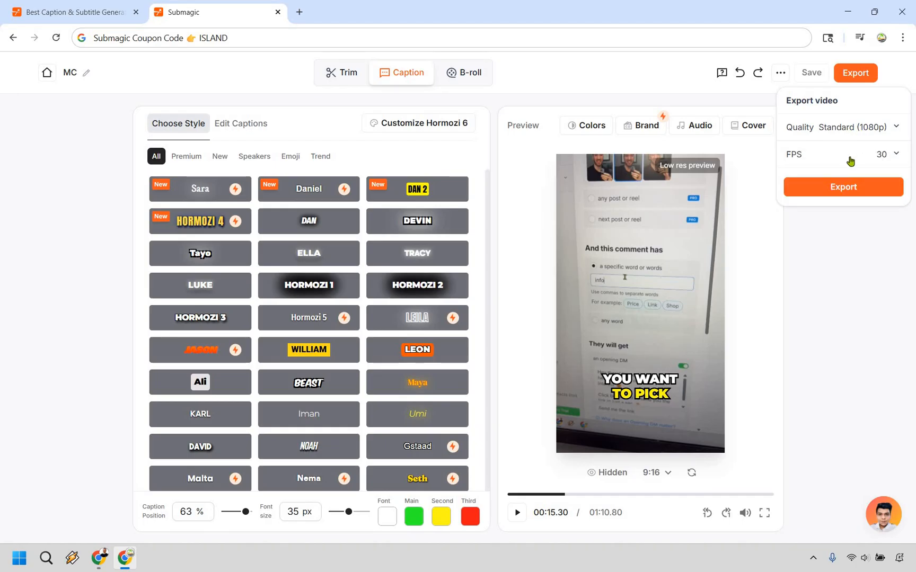
left_click(889, 155)
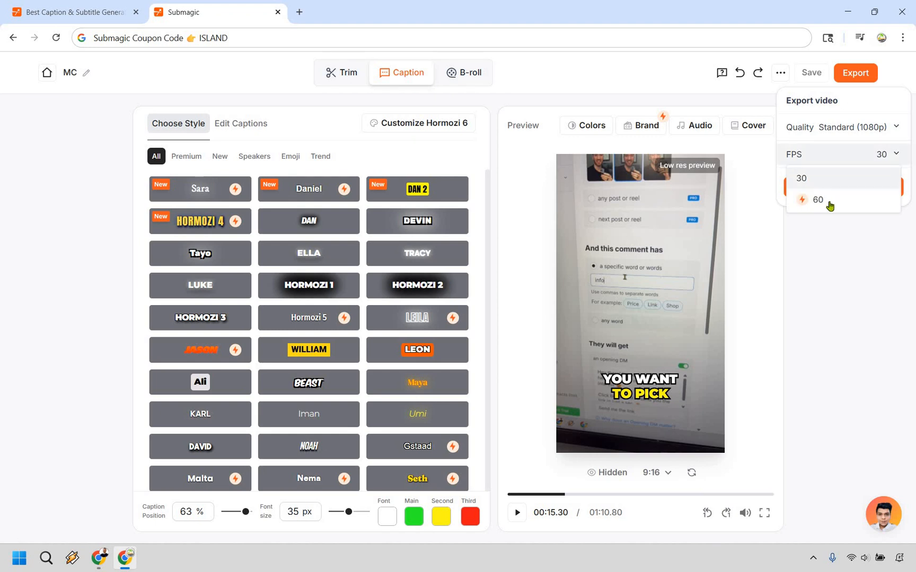
mouse_move(817, 200)
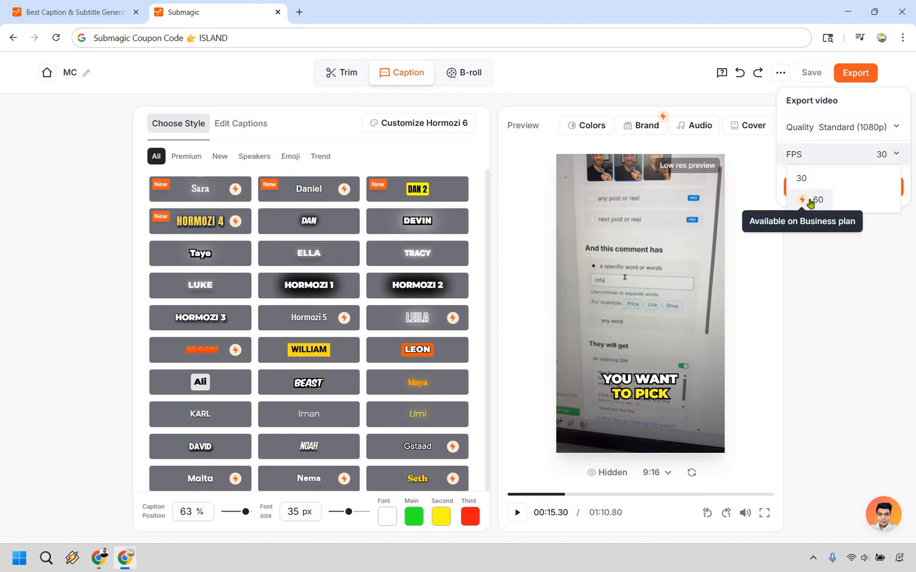
mouse_move(841, 154)
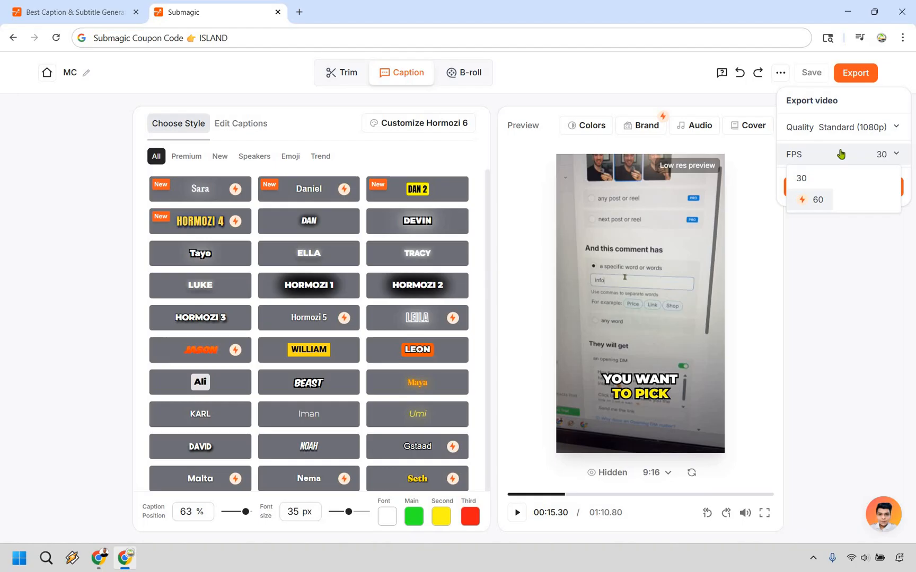